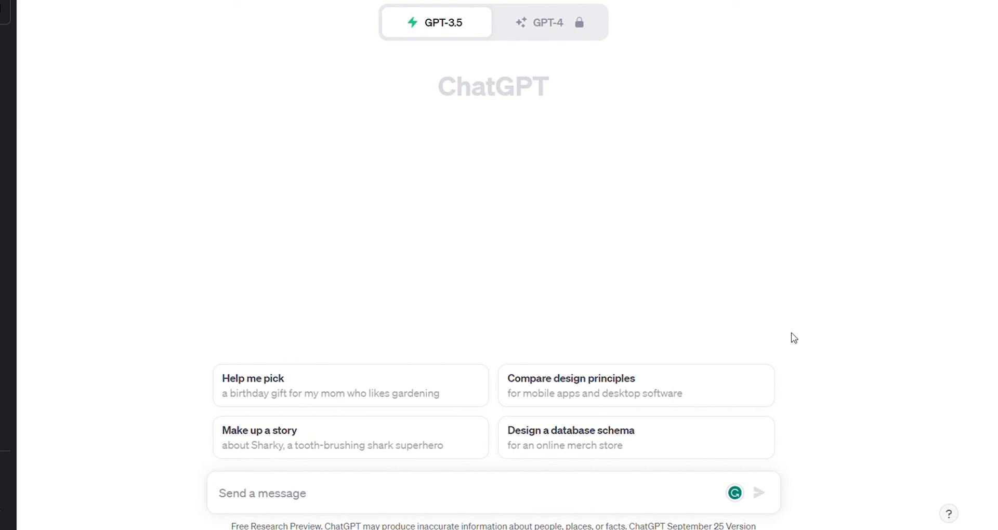
pyautogui.moveTo(562, 443)
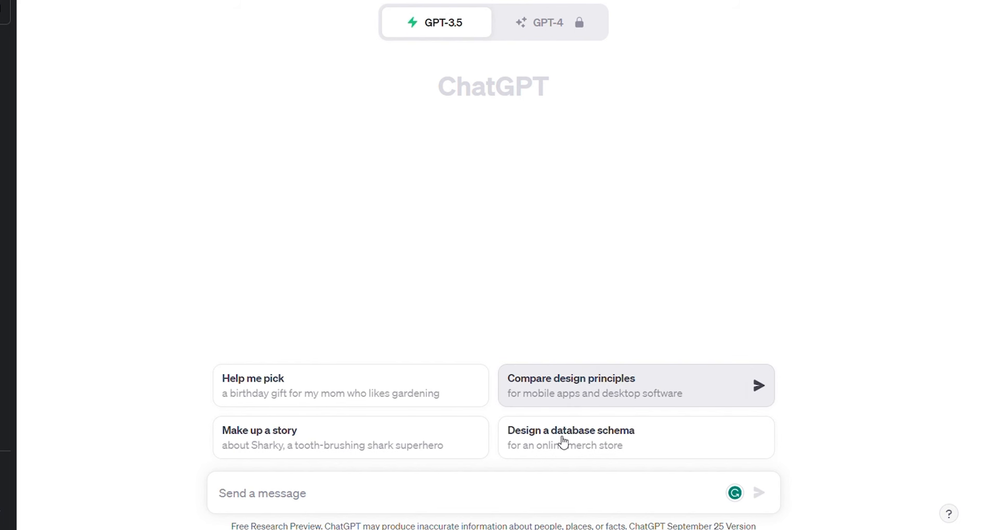
pyautogui.moveTo(334, 498)
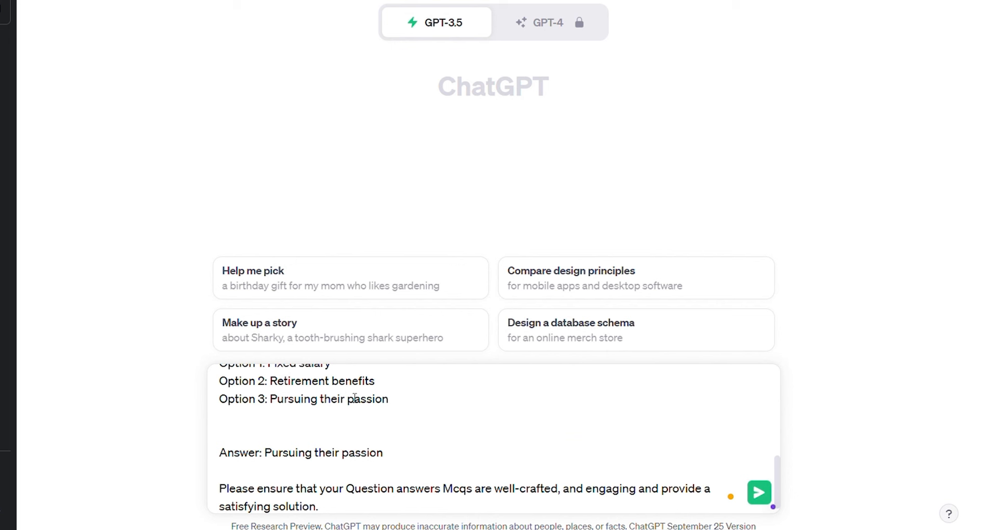
# - Review the drafted 10-freelancing-MCQ prompt with its Title | Hook | Body | Options | Answer table example
pyautogui.scroll(3)
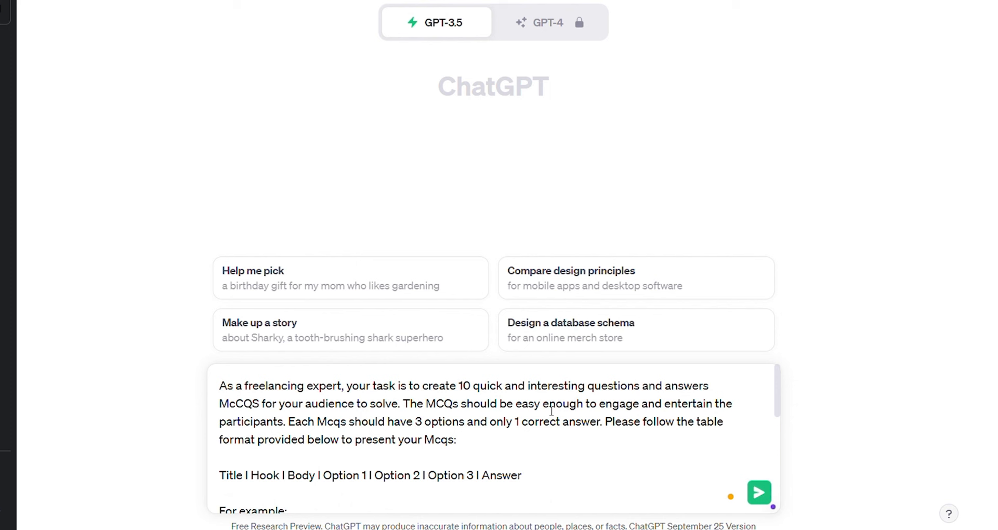
pyautogui.moveTo(471, 504)
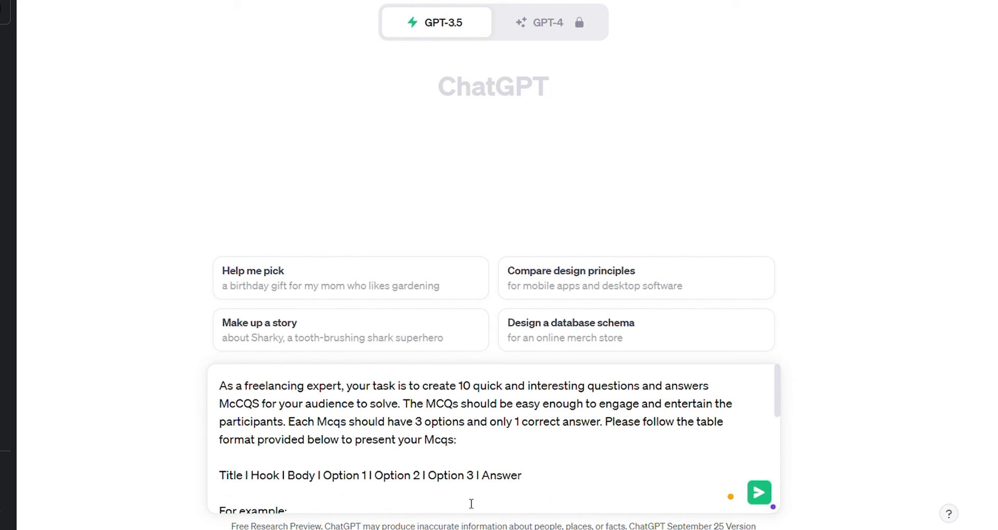
pyautogui.scroll(-3)
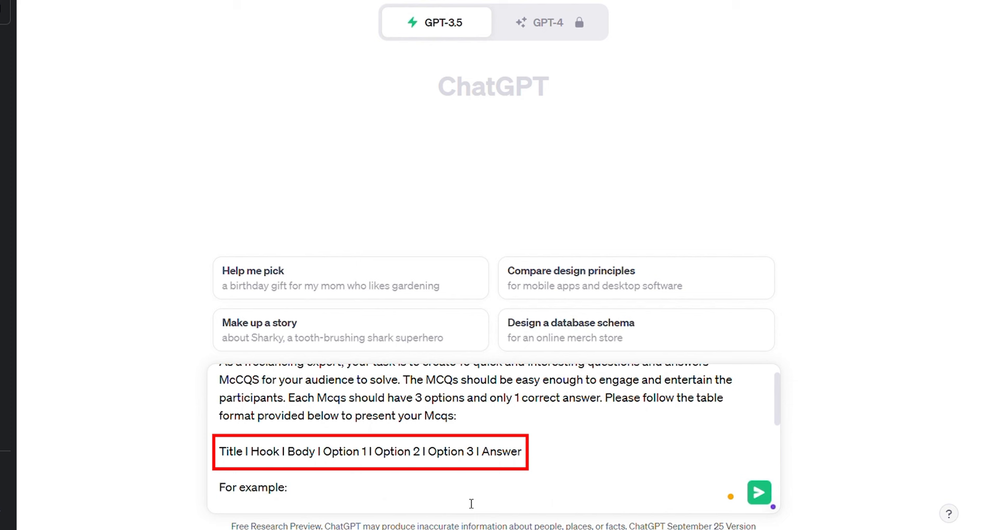
pyautogui.scroll(-3)
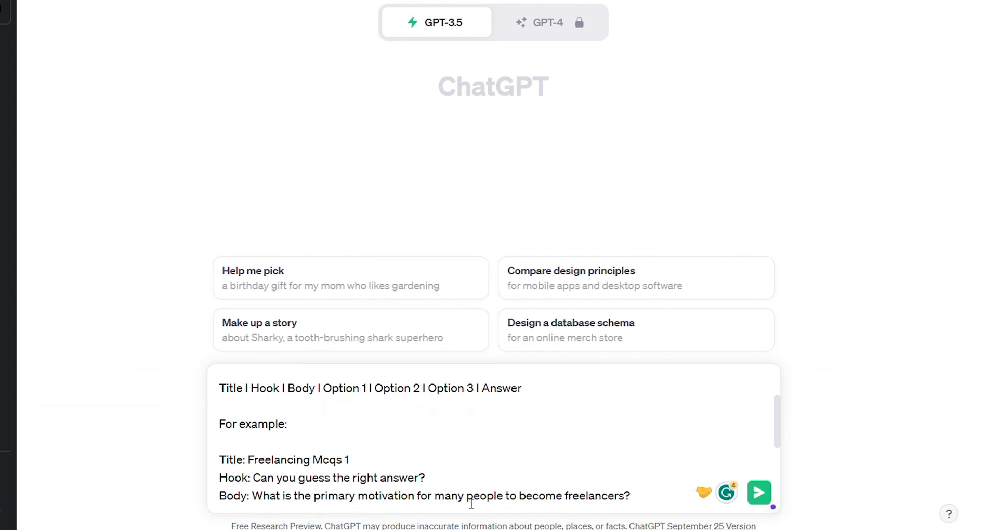
pyautogui.scroll(-3)
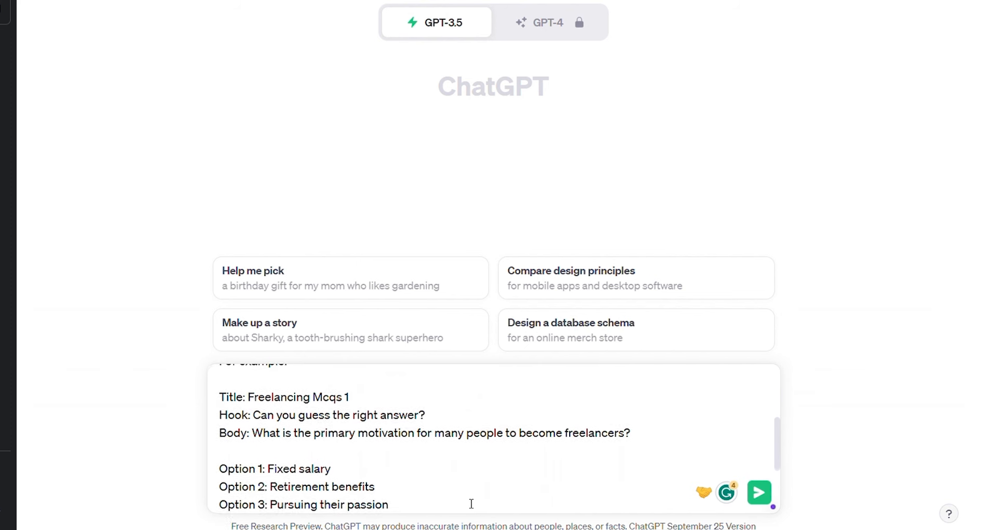
pyautogui.scroll(-3)
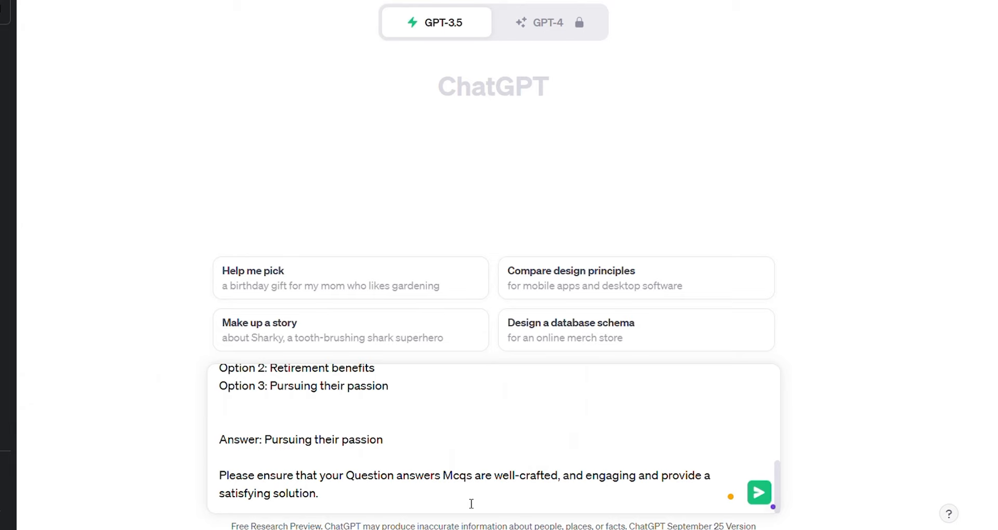
# - Send the MCQ prompt, review the plain-list reply, and begin a complaint about the ignored table
pyautogui.click(758, 492)
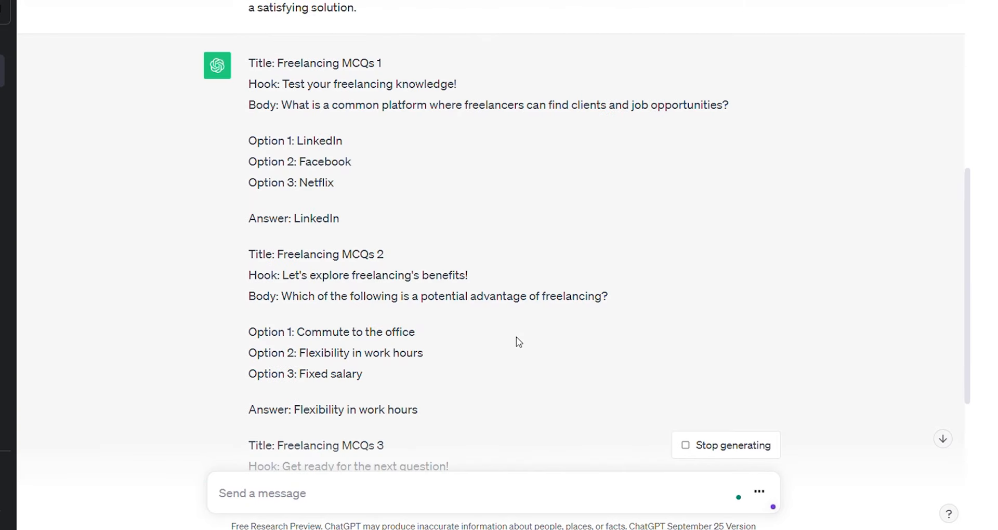
pyautogui.scroll(-3)
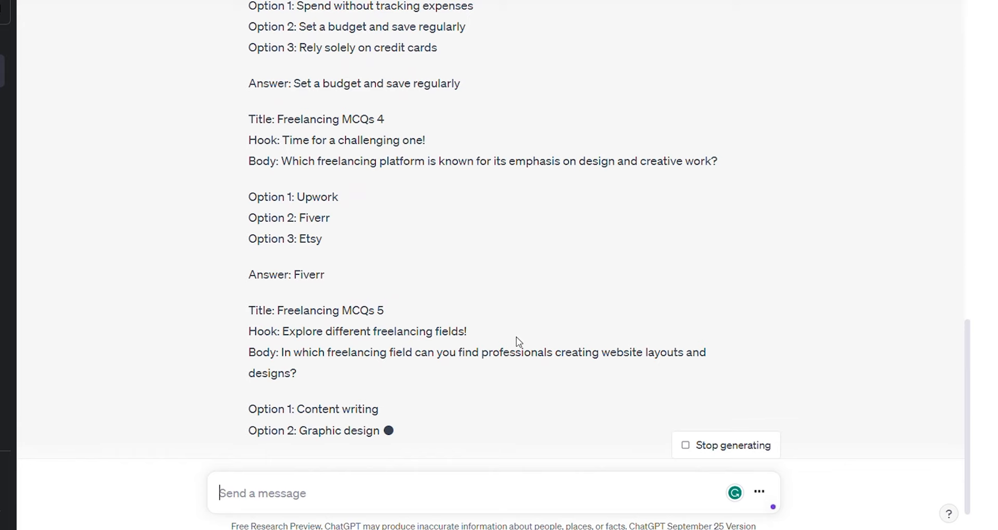
pyautogui.scroll(-3)
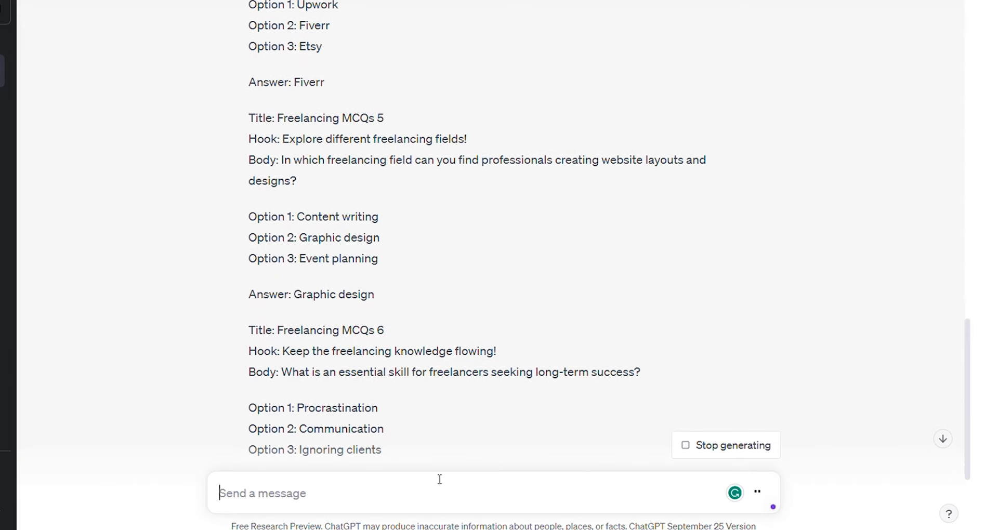
pyautogui.write('i asked you')
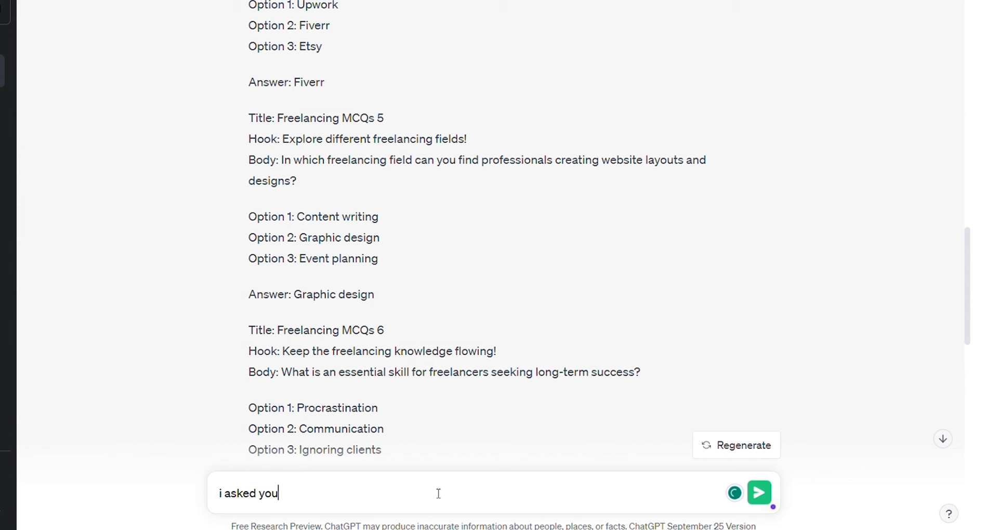
pyautogui.write('to follow the table forma')
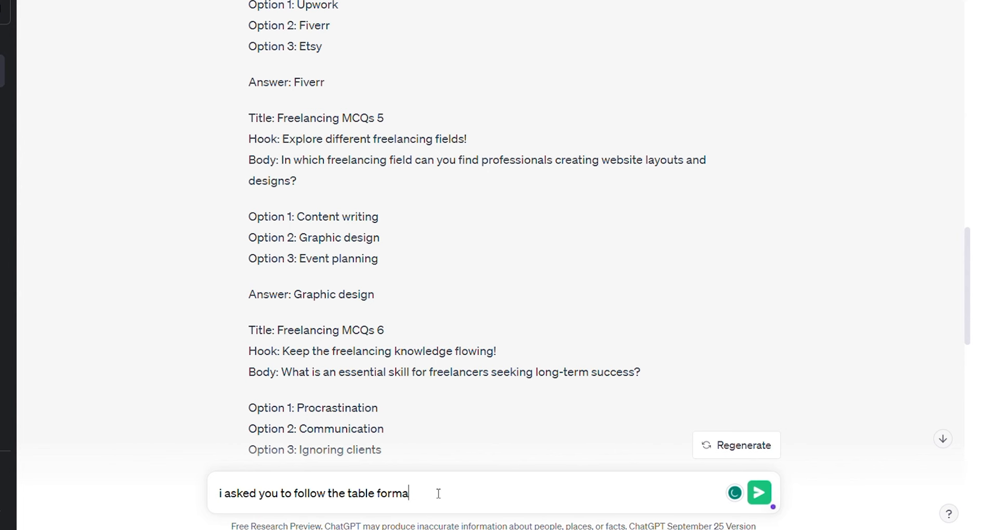
# - Send the table-format complaint and check the regenerated 10-MCQ table with Title, Hook, Body and options
pyautogui.click(758, 492)
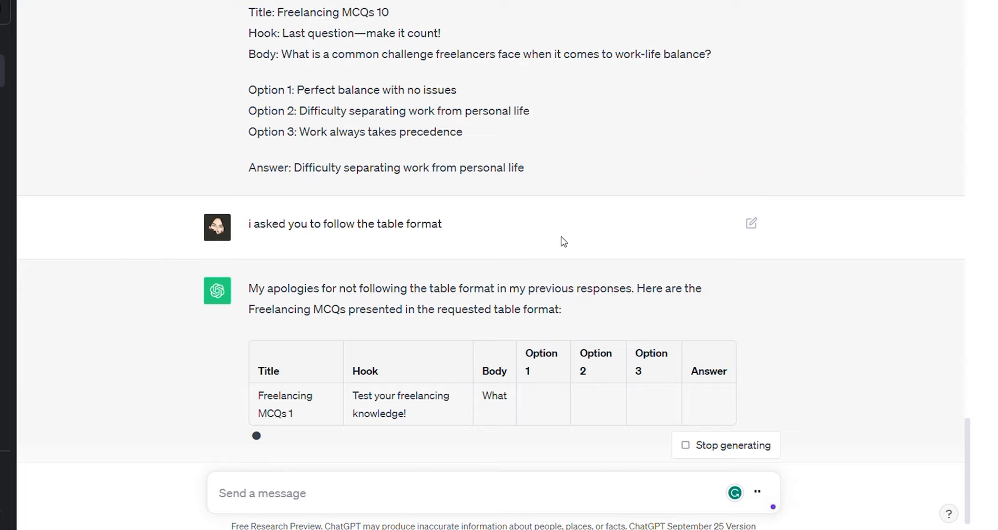
pyautogui.scroll(-3)
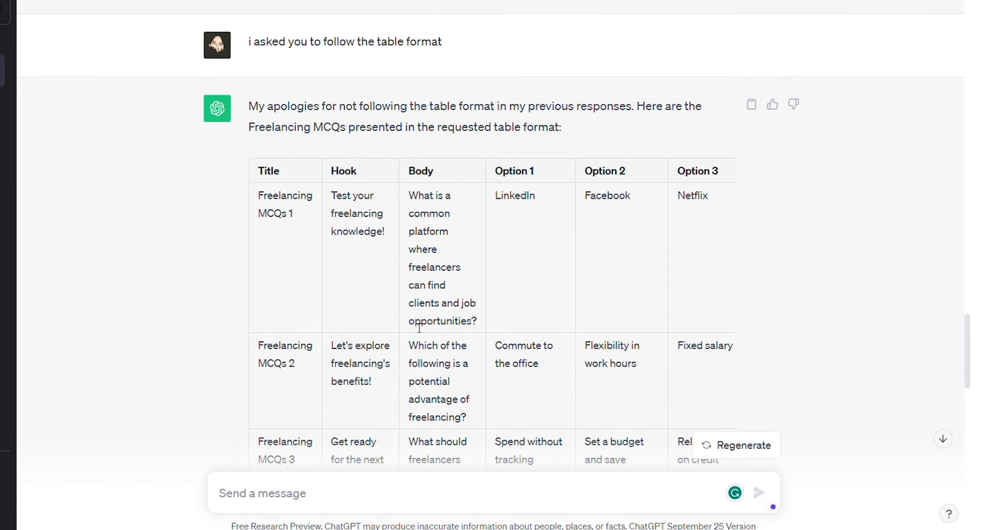
pyautogui.moveTo(891, 17)
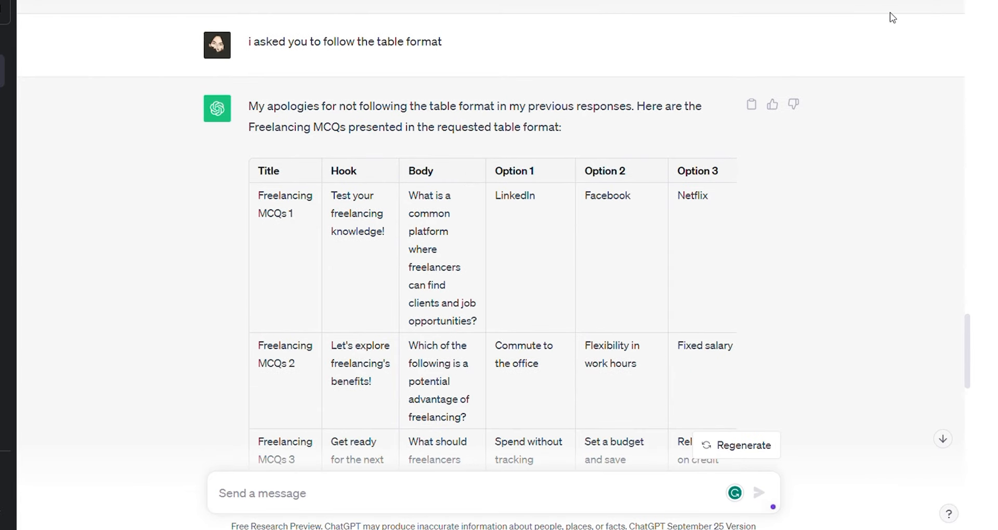
pyautogui.scroll(-3)
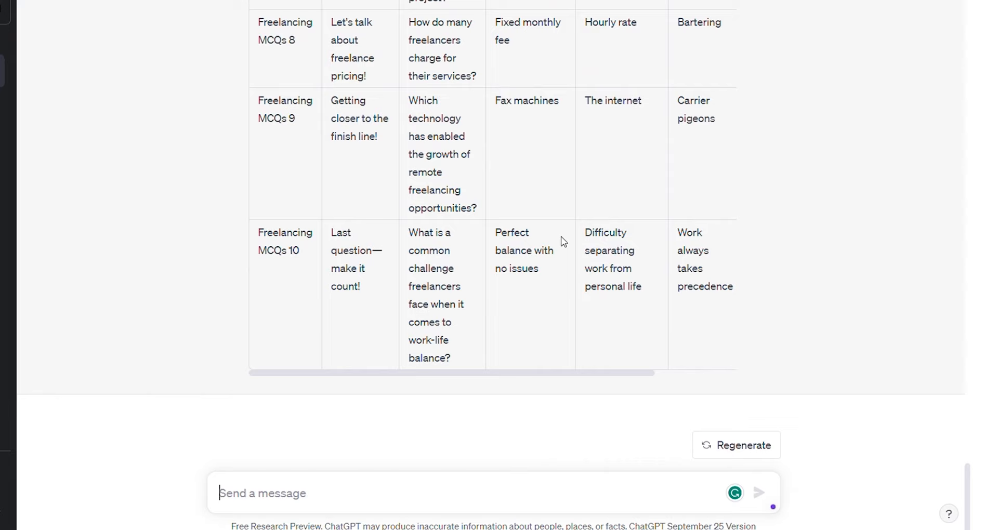
pyautogui.scroll(3)
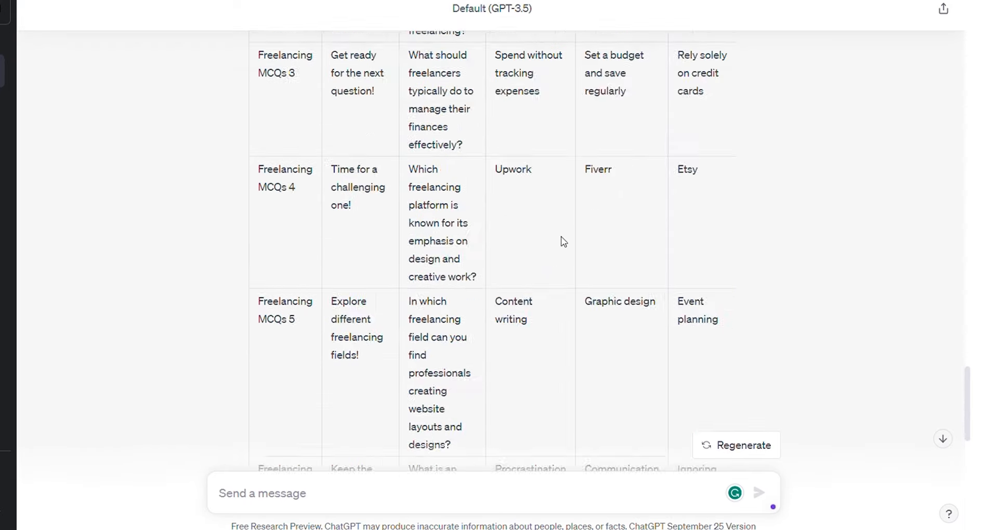
pyautogui.scroll(3)
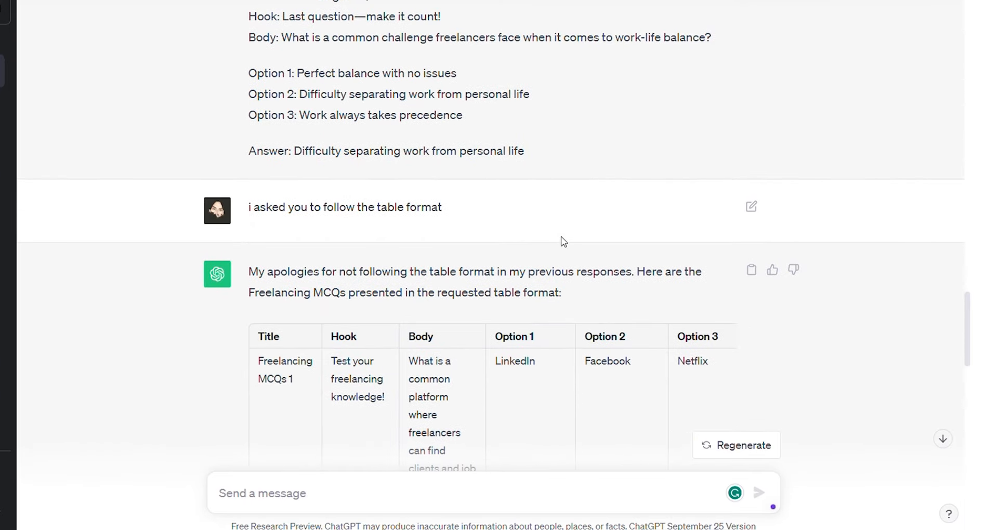
pyautogui.scroll(-3)
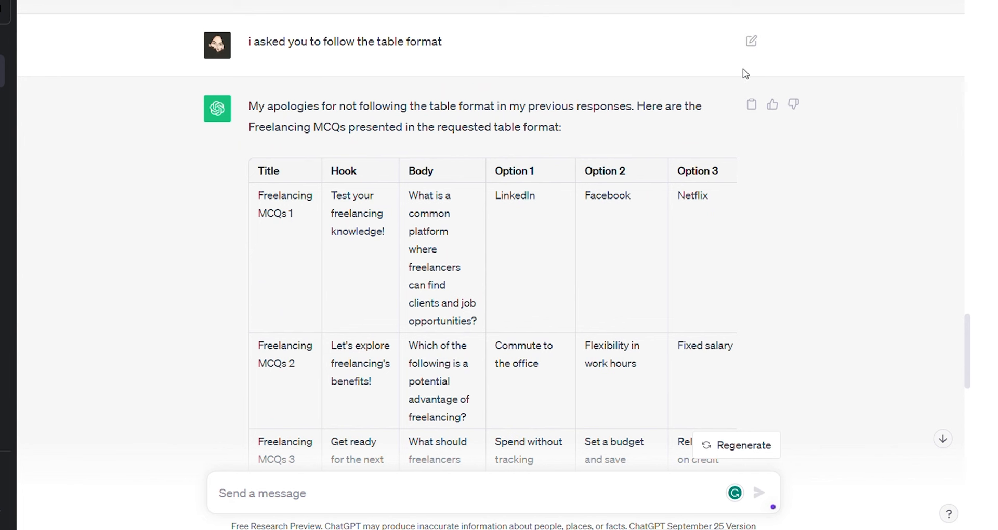
pyautogui.moveTo(817, 50)
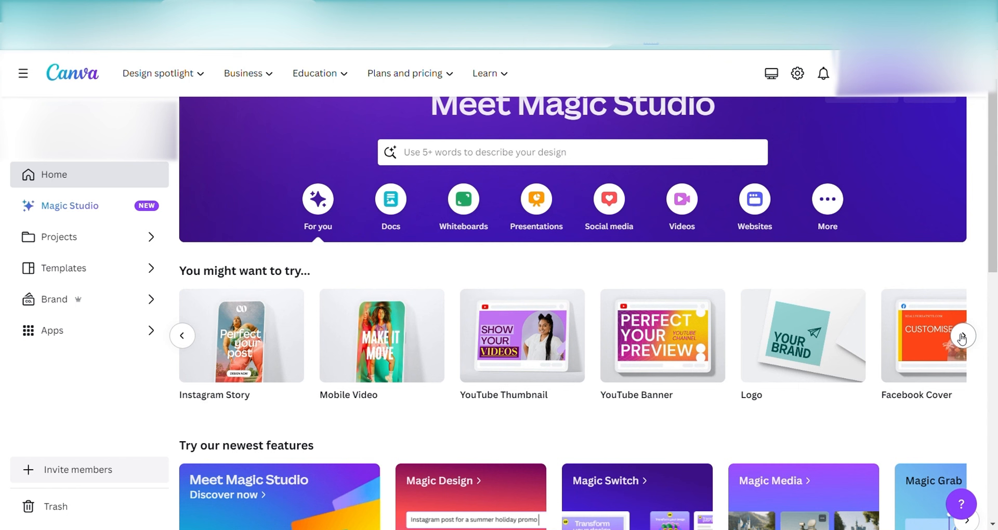
pyautogui.moveTo(383, 324)
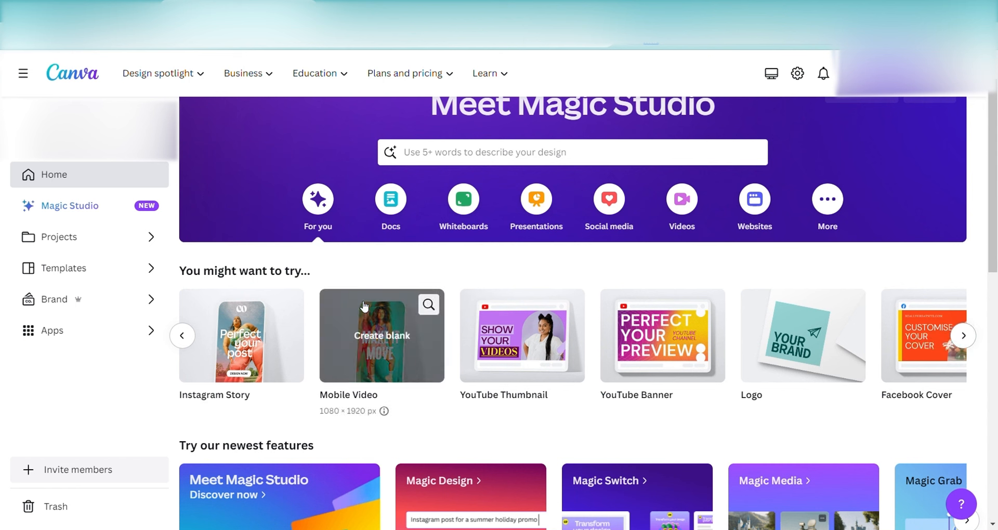
pyautogui.moveTo(379, 349)
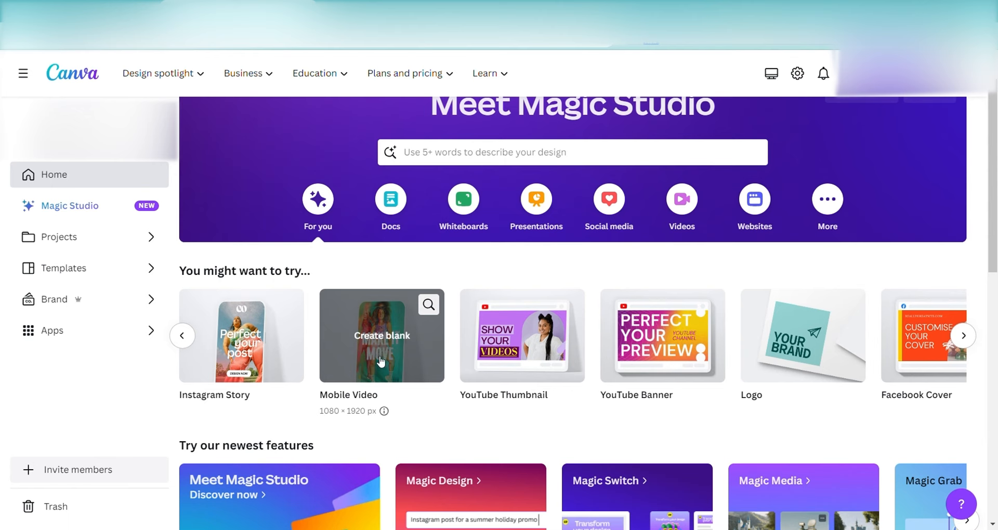
# - Create a blank 1080 × 1920 px Mobile Video design from the Canva home page
pyautogui.click(381, 335)
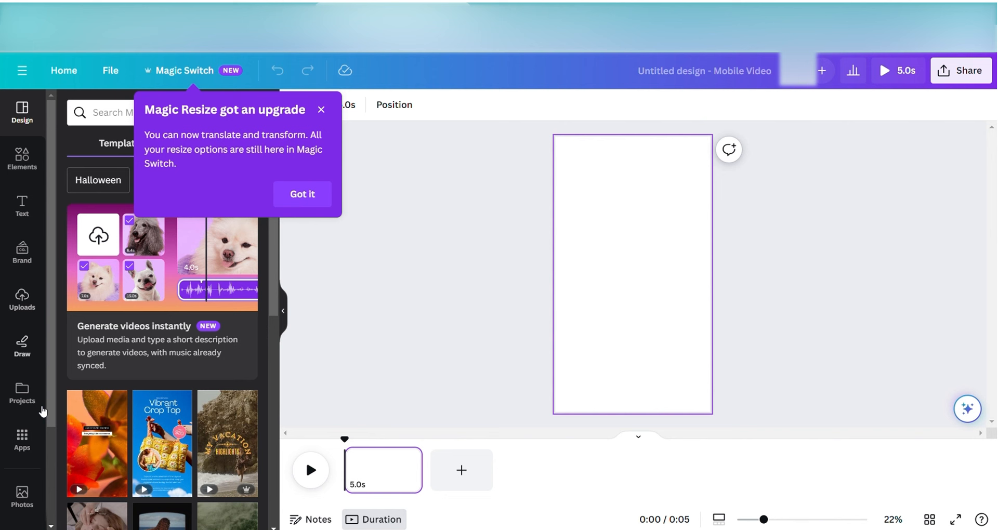
# - Search Elements for 'motion' and add the purple 20-second motion video clip to the page
pyautogui.click(22, 157)
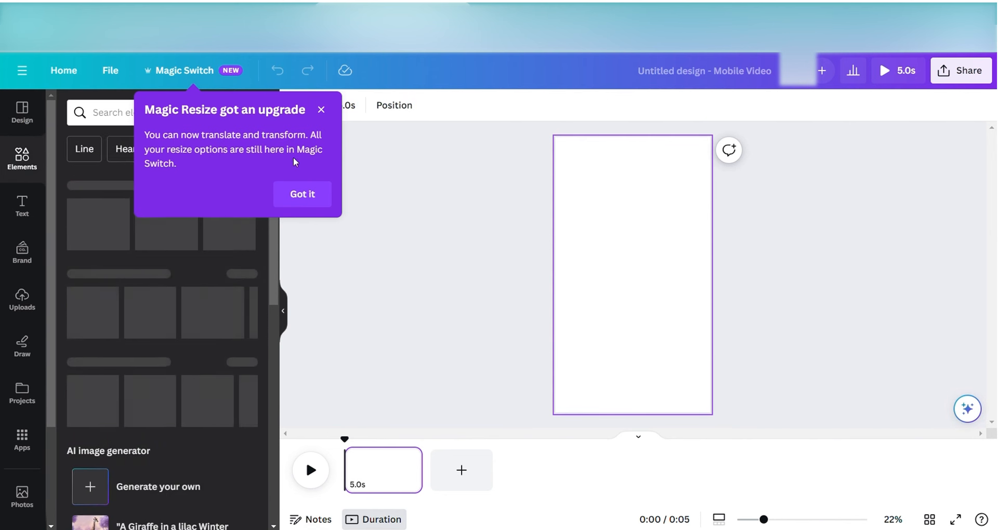
pyautogui.click(302, 194)
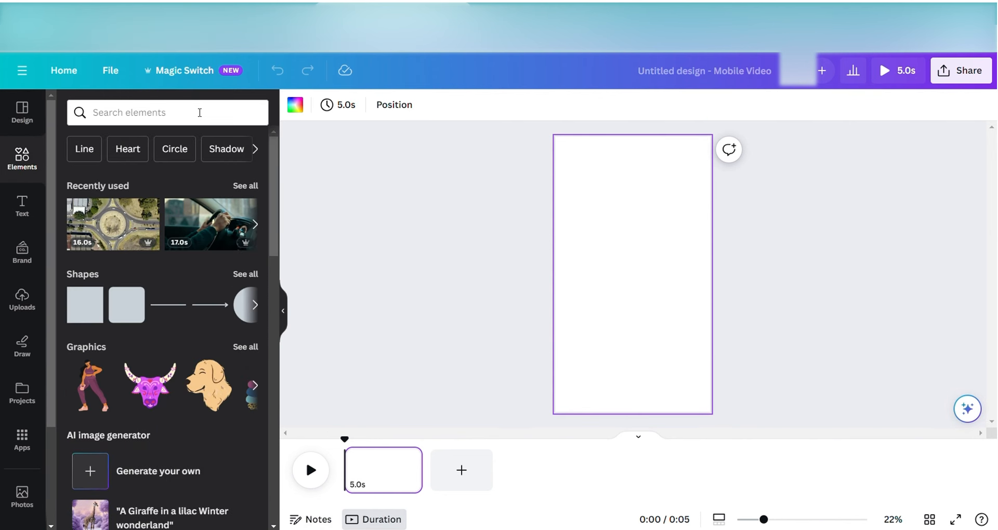
pyautogui.click(167, 113)
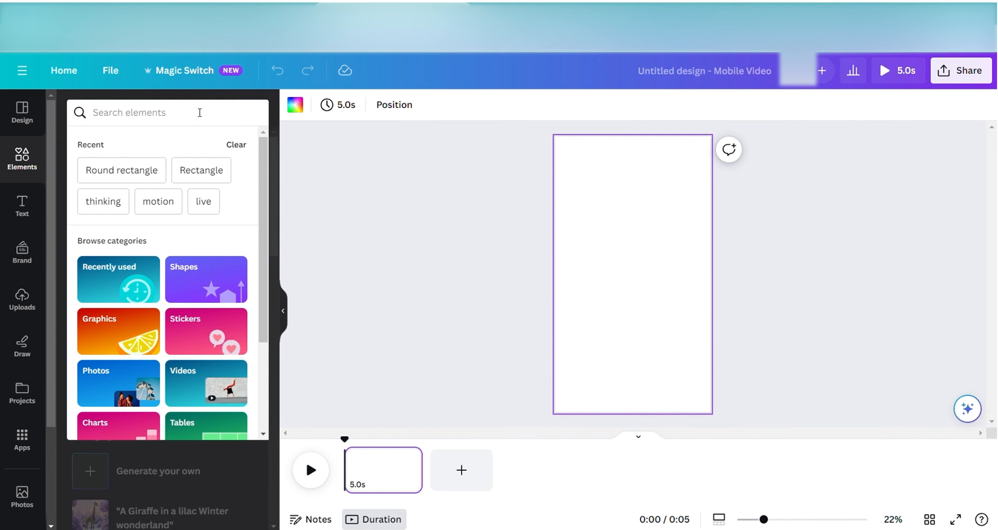
pyautogui.write('motion')
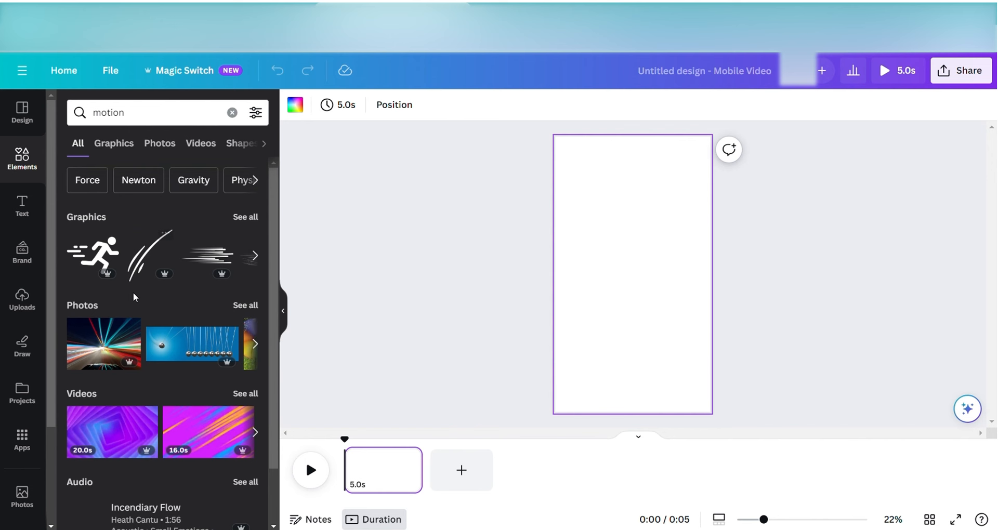
pyautogui.scroll(-3)
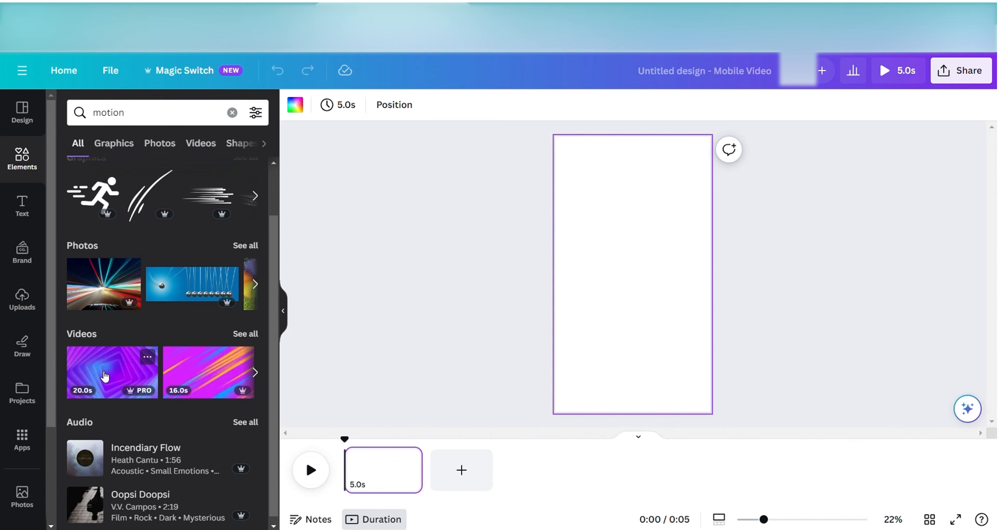
pyautogui.click(111, 372)
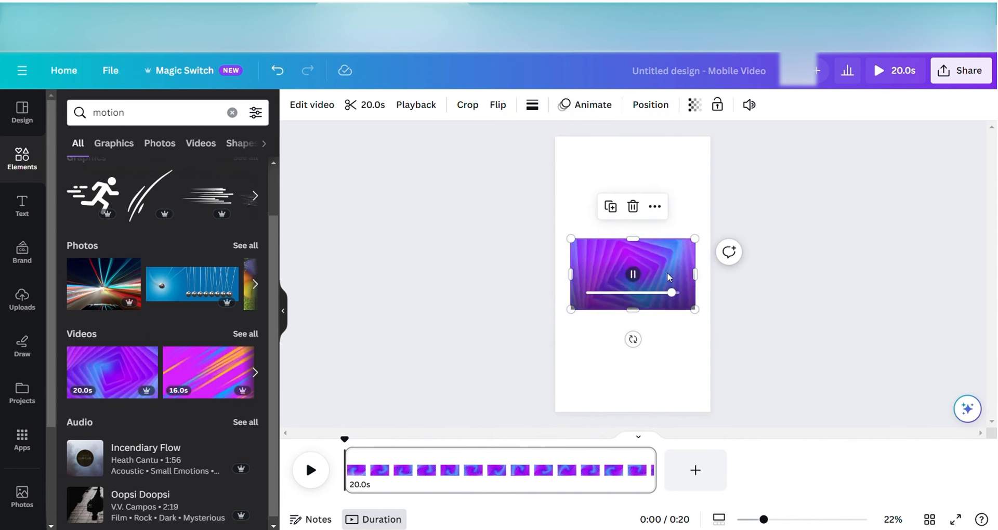
# - Rotate the purple motion clip about 90° so it stands portrait
pyautogui.click(632, 274)
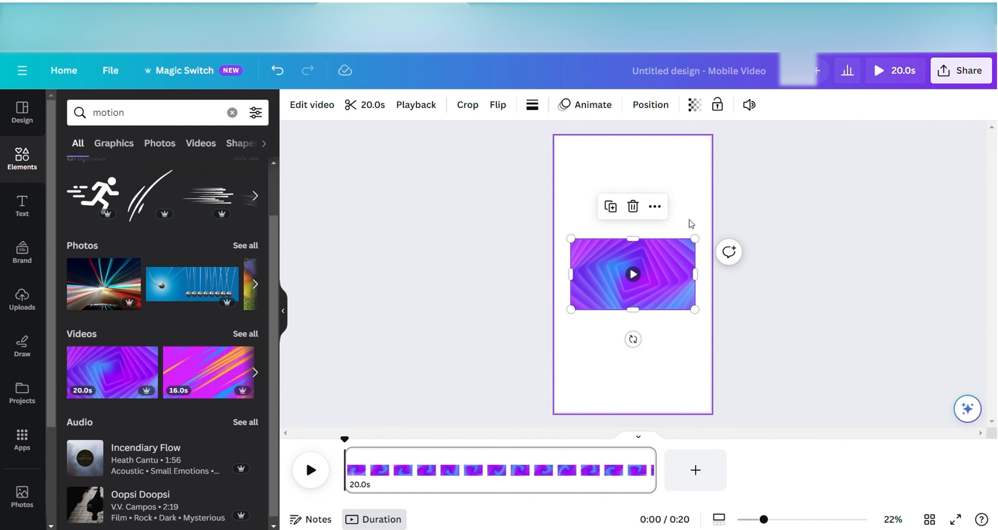
pyautogui.moveTo(643, 340)
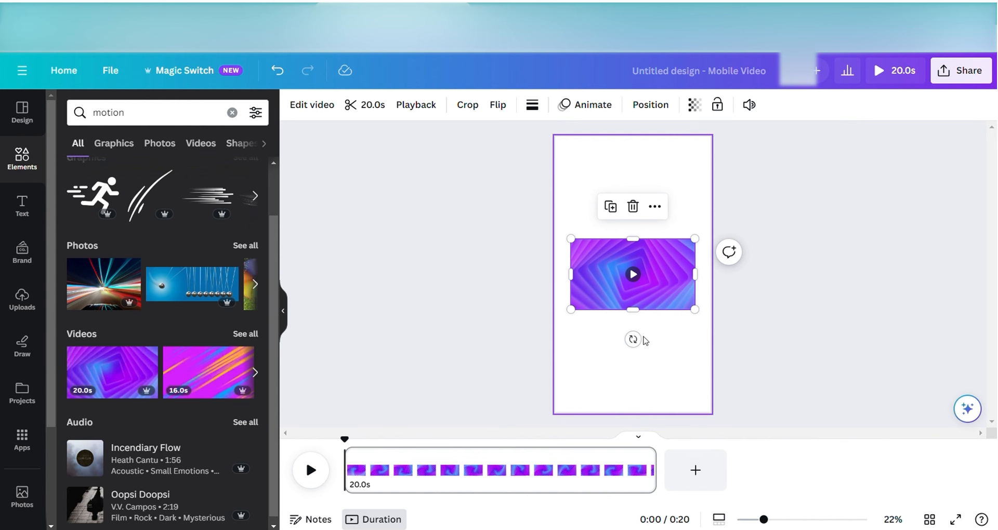
pyautogui.moveTo(633, 338); pyautogui.dragTo(483, 275)
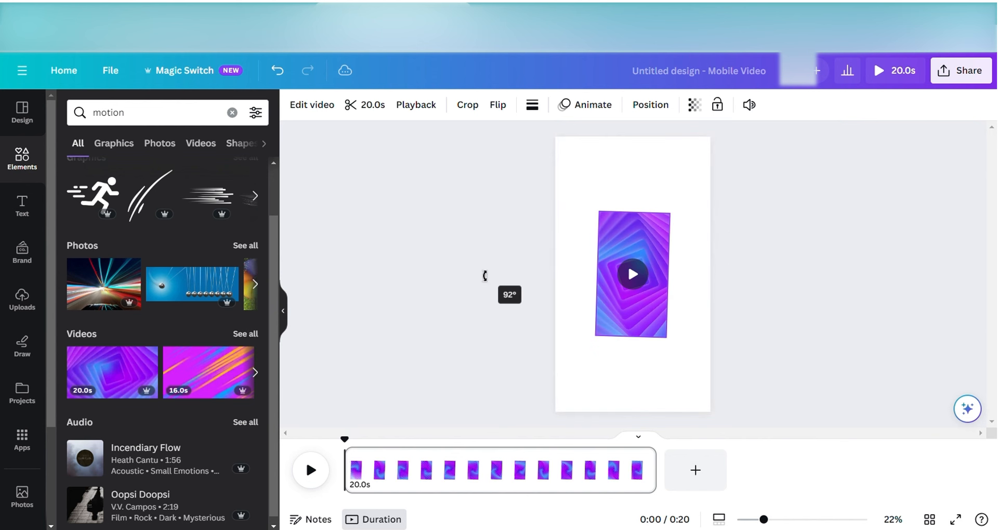
pyautogui.moveTo(485, 275); pyautogui.dragTo(491, 283)
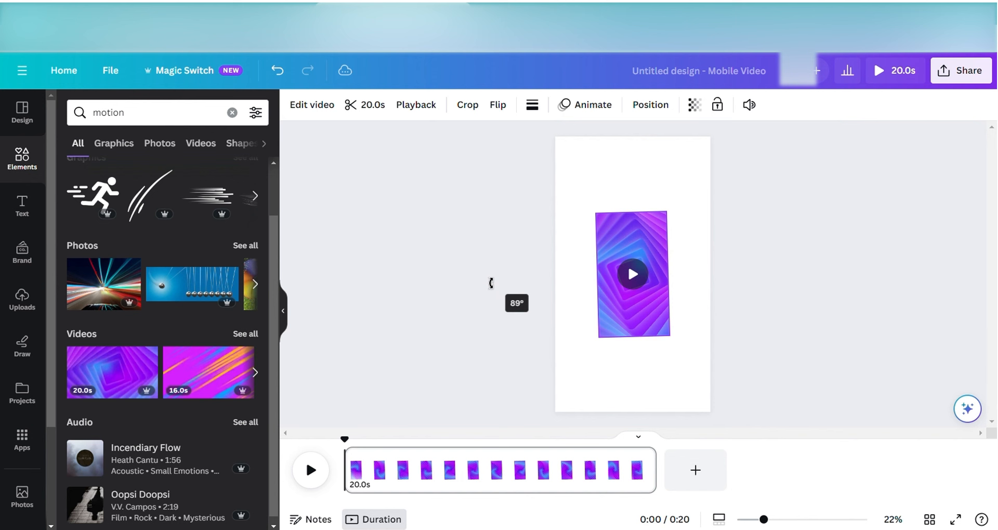
pyautogui.click(632, 274)
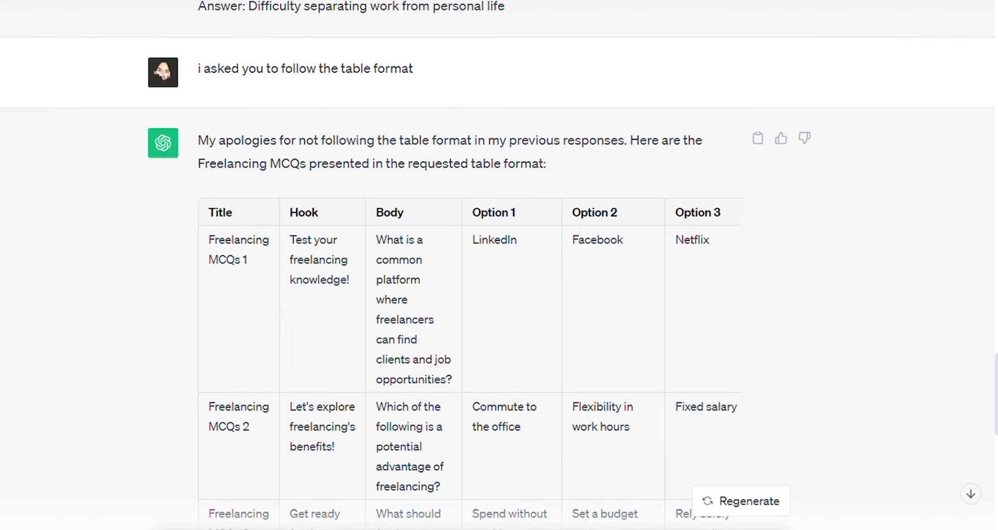
# - Stretch the video to fill the page and add the heading 'Freelancing MCQs 1' copied from ChatGPT
pyautogui.doubleClick(238, 240)
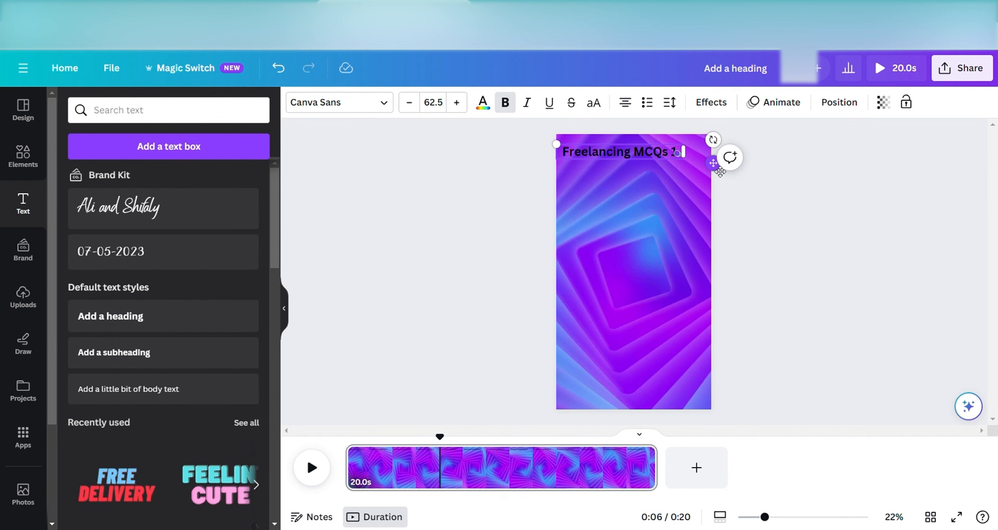
pyautogui.click(23, 157)
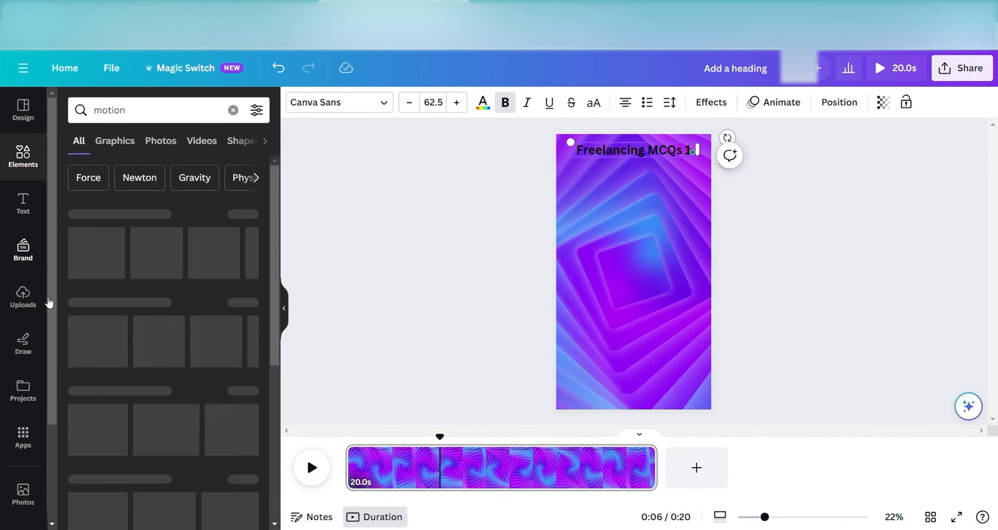
pyautogui.click(232, 109)
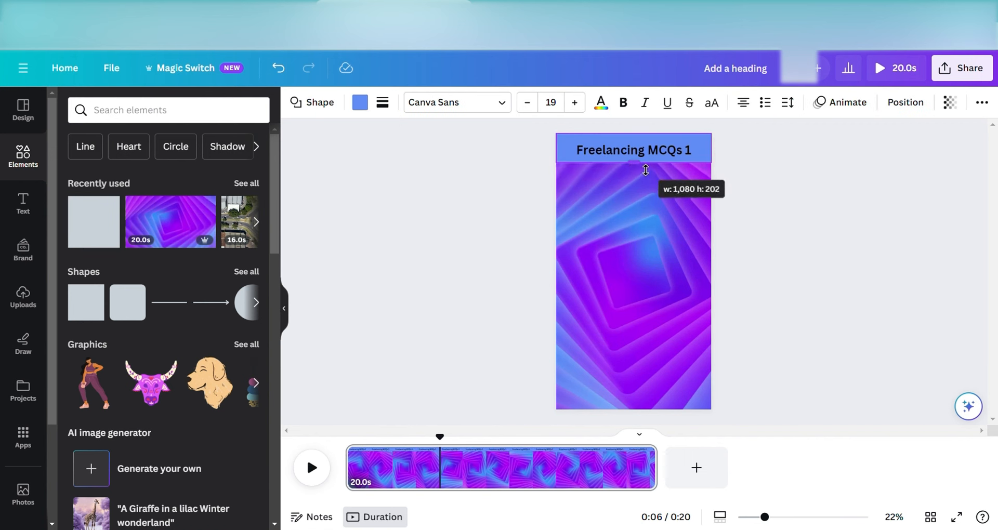
# - Place a blue bar behind the title and add a full-page black overlay at about 39 transparency
pyautogui.click(630, 149)
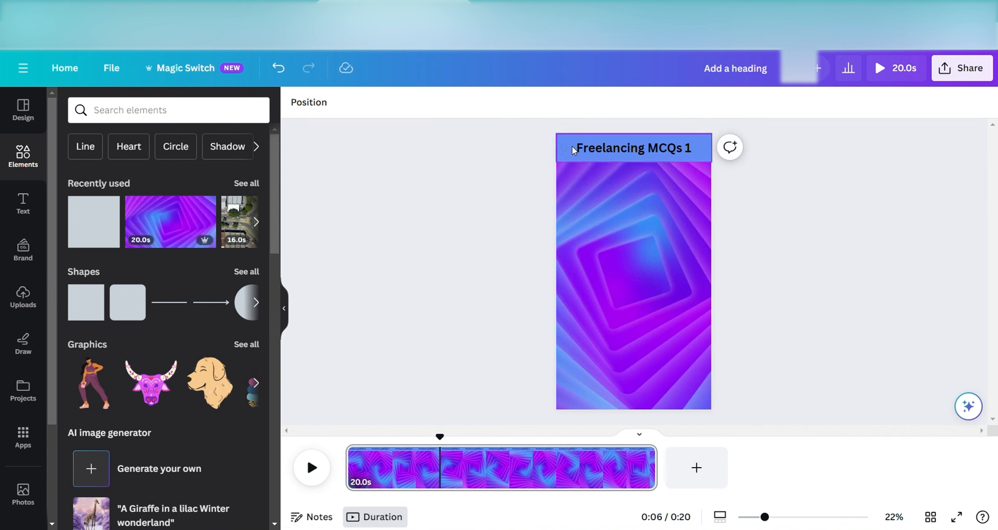
pyautogui.click(632, 263)
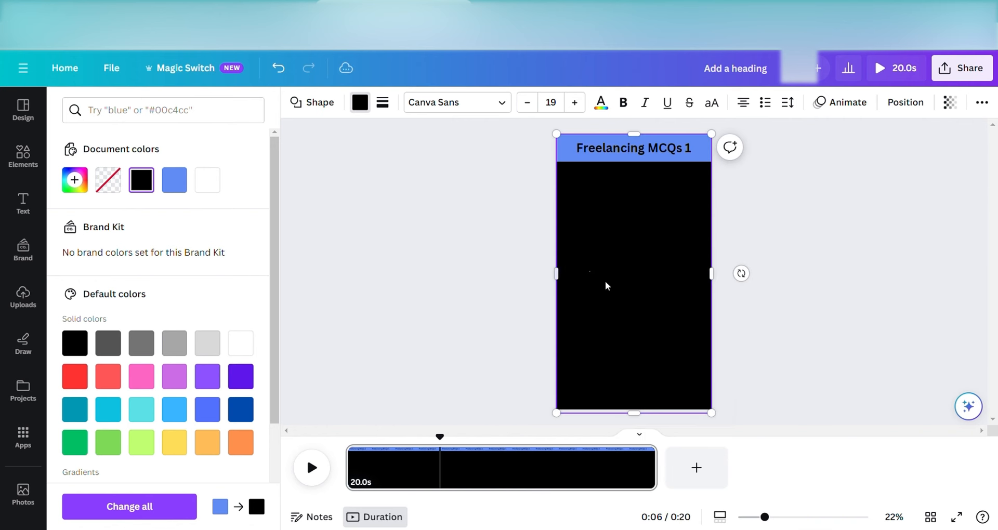
pyautogui.click(950, 103)
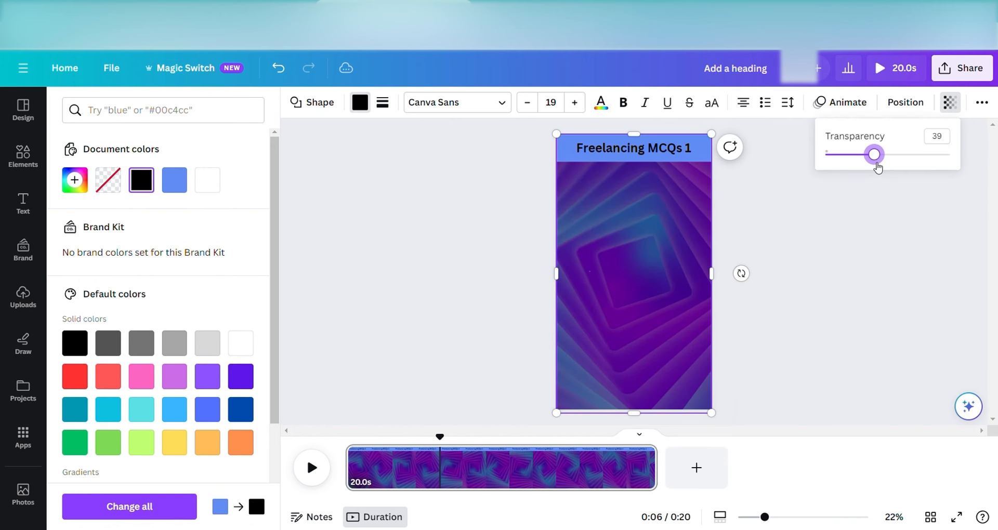
pyautogui.click(23, 157)
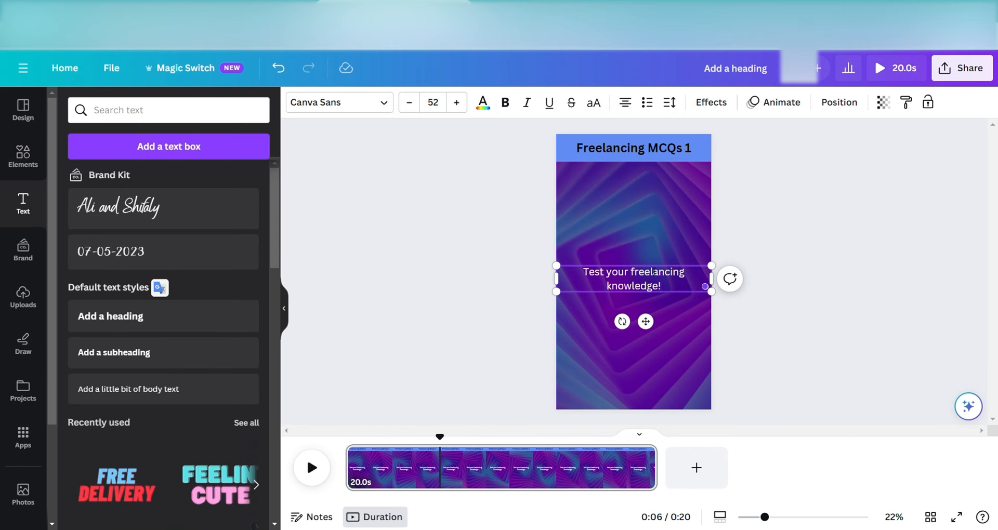
# - Add the bold hook 'Do you want to Test your freelancing knowledge?' and a pointing-up man photo
pyautogui.moveTo(632, 278); pyautogui.dragTo(632, 188)
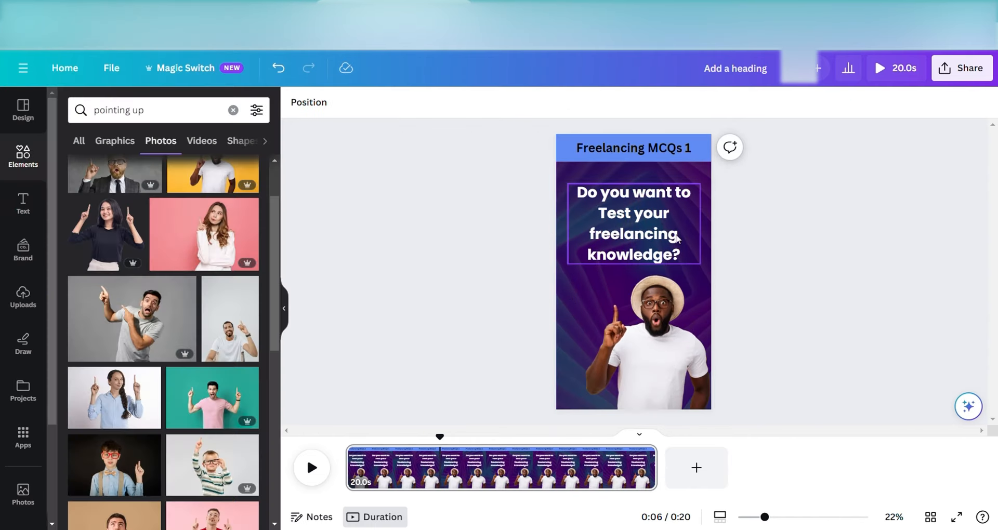
pyautogui.click(632, 223)
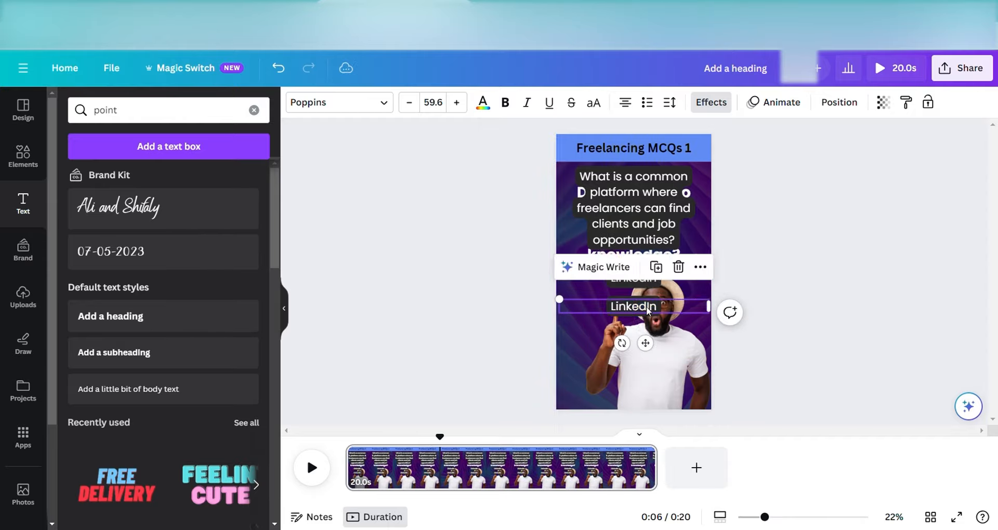
# - Add the platform question with orange LinkedIn, Facebook and Netflix options and set their timing
pyautogui.click(711, 102)
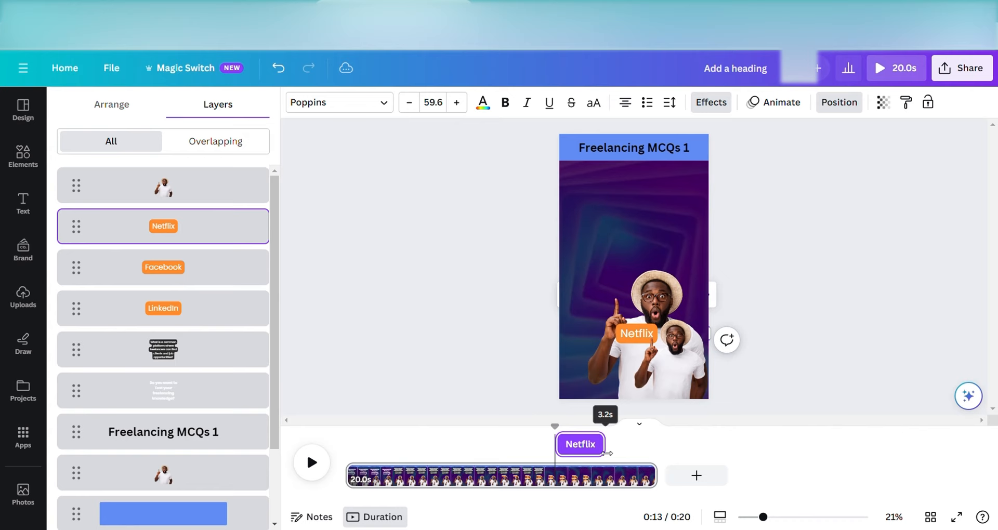
pyautogui.click(162, 185)
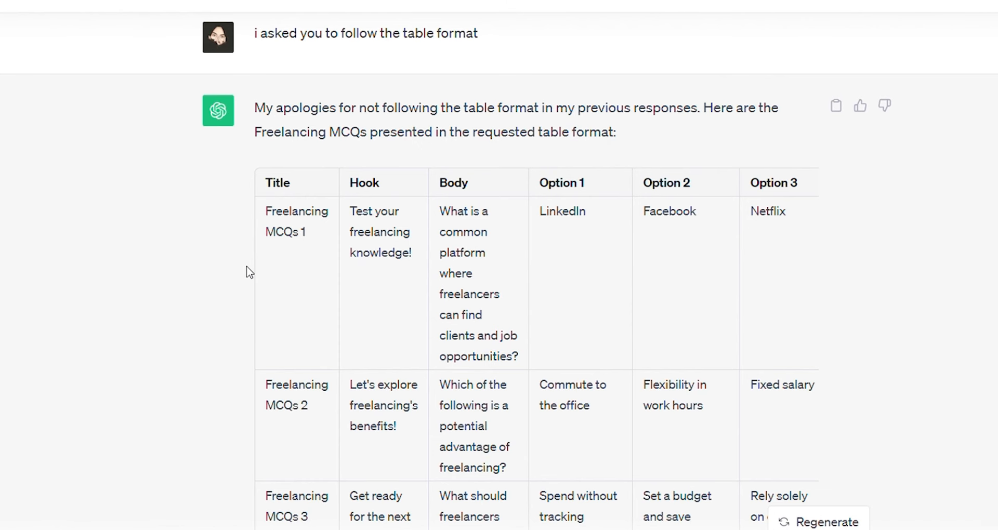
pyautogui.moveTo(273, 187)
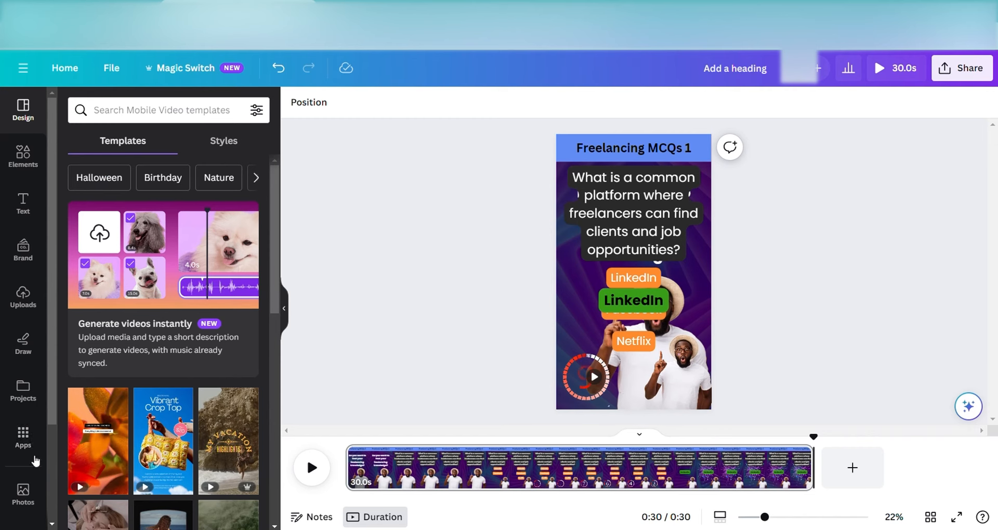
# - Open Bulk Create and paste the ten-row freelancing MCQ table over the sample data
pyautogui.click(23, 436)
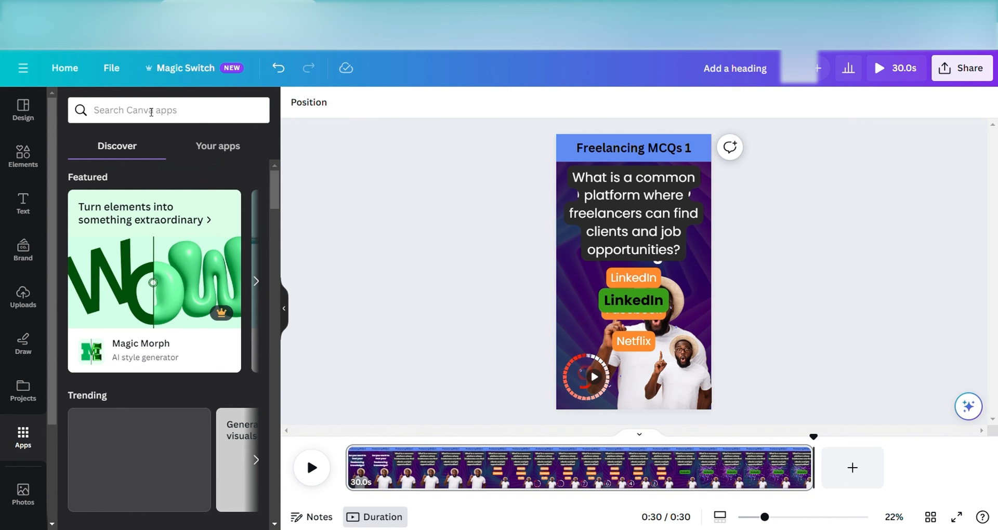
pyautogui.write('bu')
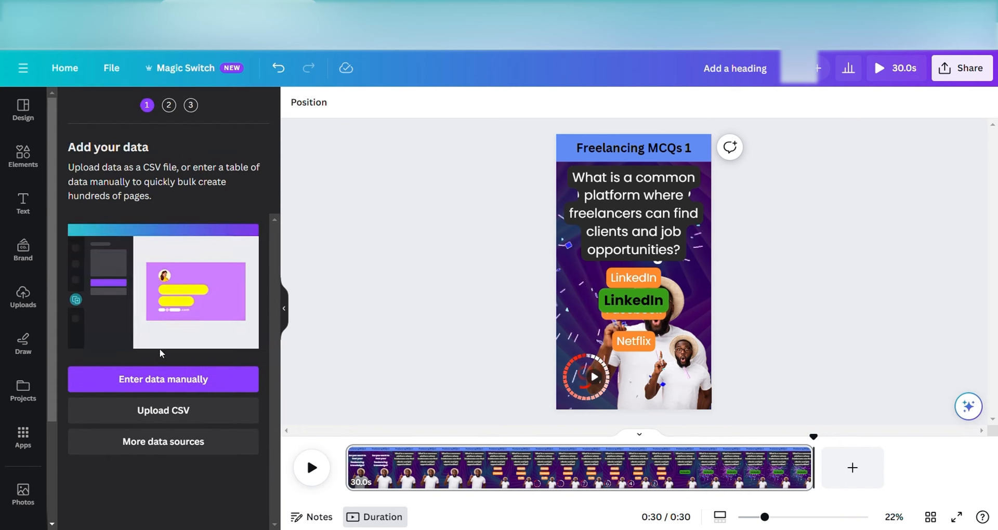
pyautogui.click(162, 379)
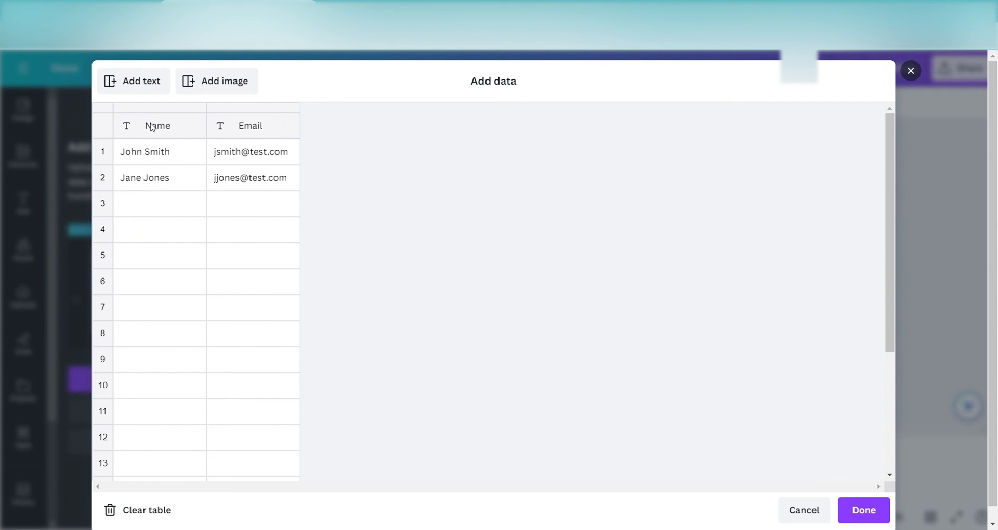
pyautogui.click(159, 125)
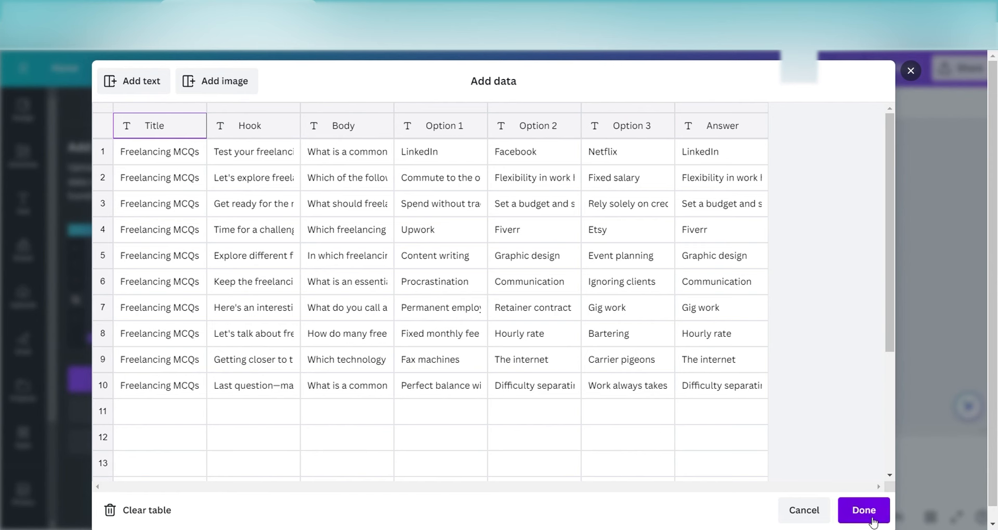
pyautogui.click(863, 510)
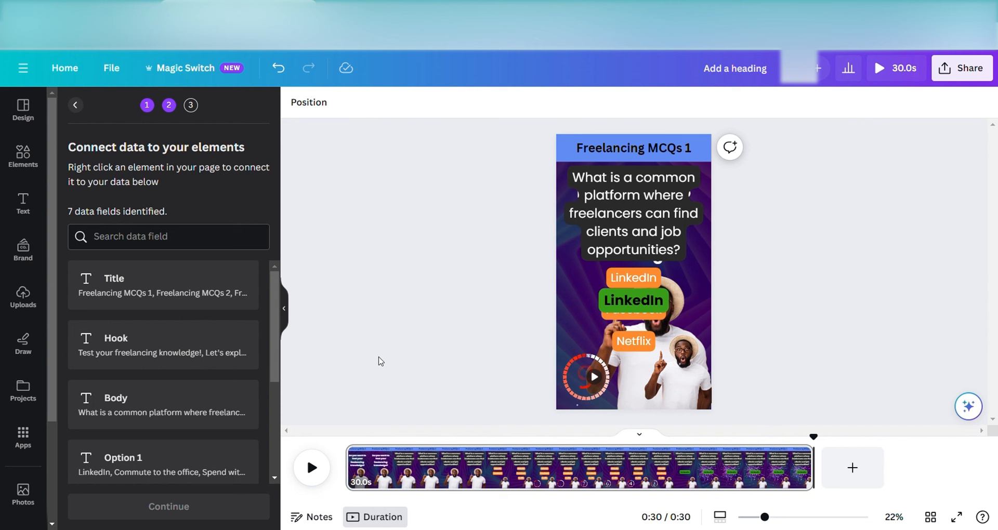
pyautogui.moveTo(168, 289)
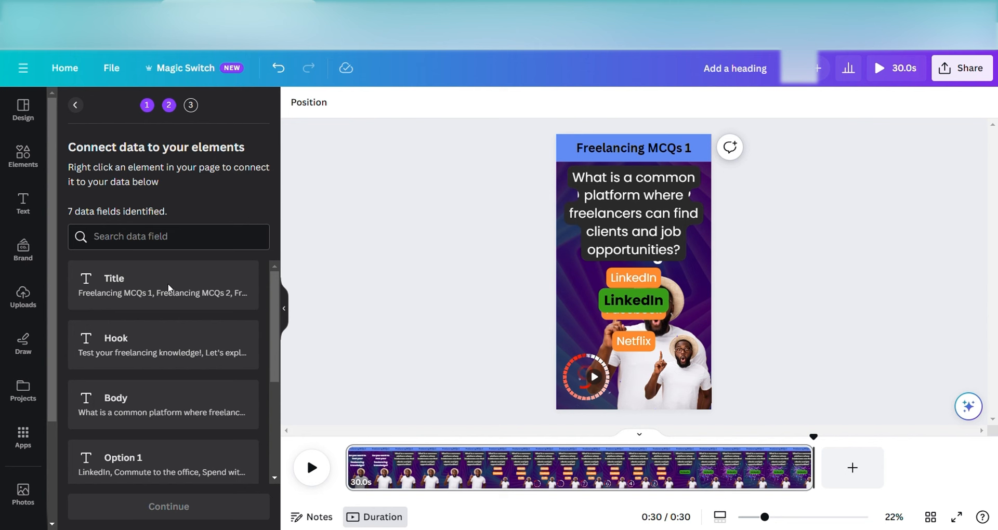
pyautogui.moveTo(384, 280)
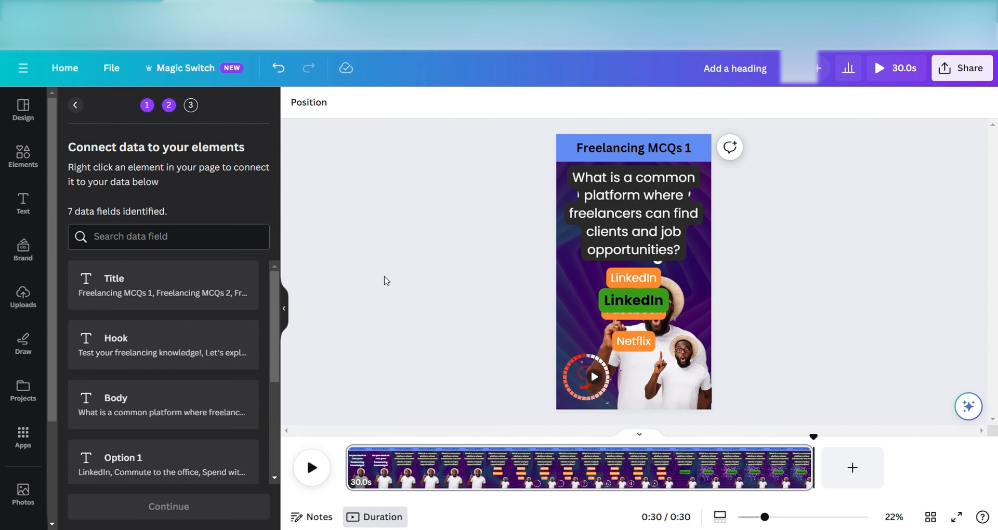
pyautogui.click(632, 213)
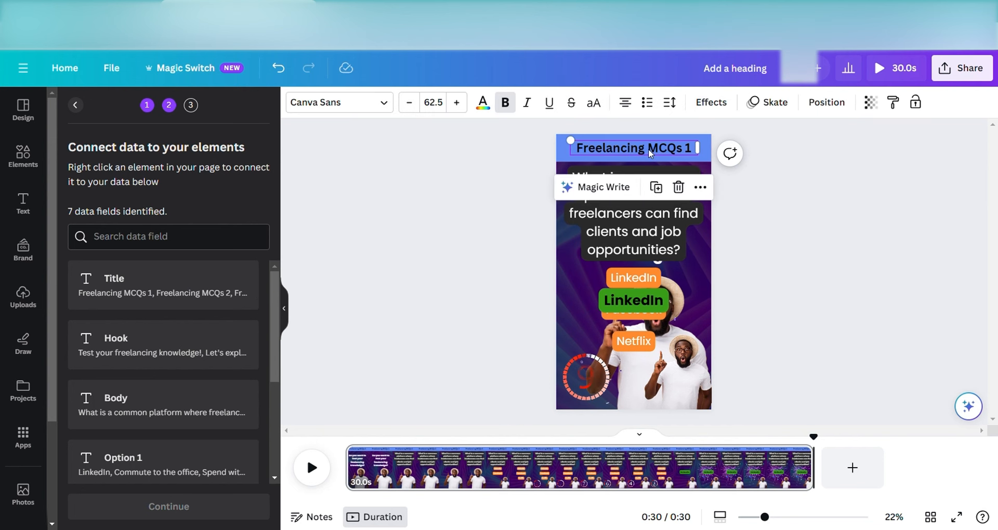
# - Connect the heading to Title, the question text to Body, and the headline to Hook
pyautogui.rightClick(632, 147)
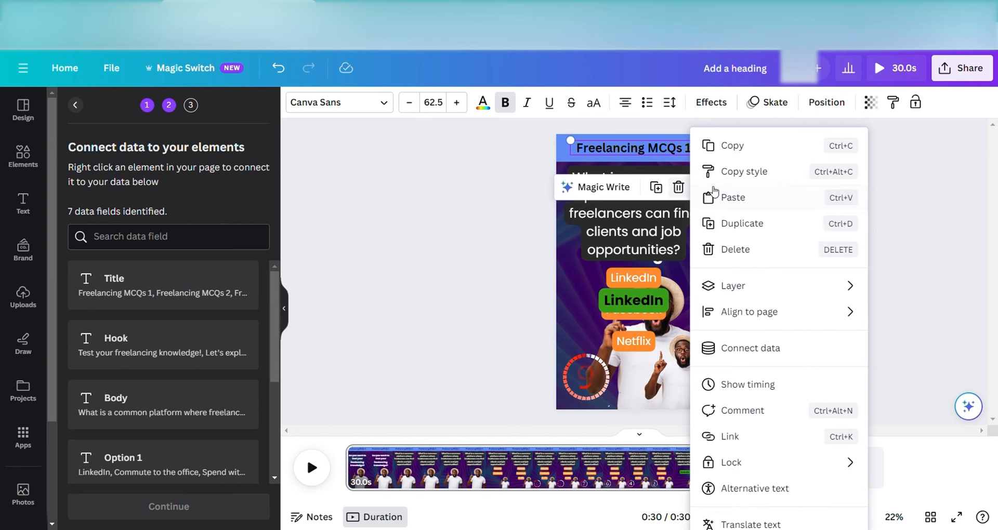
pyautogui.click(749, 348)
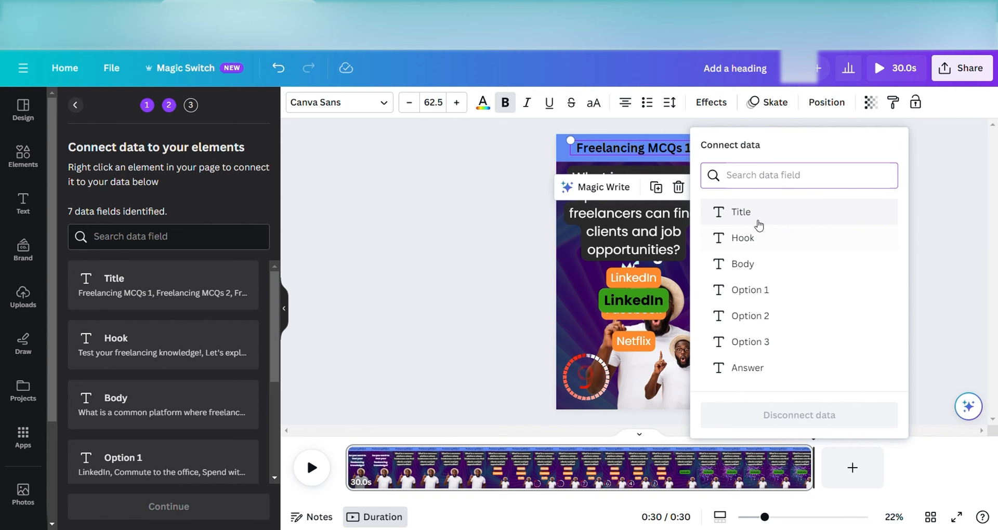
pyautogui.click(740, 212)
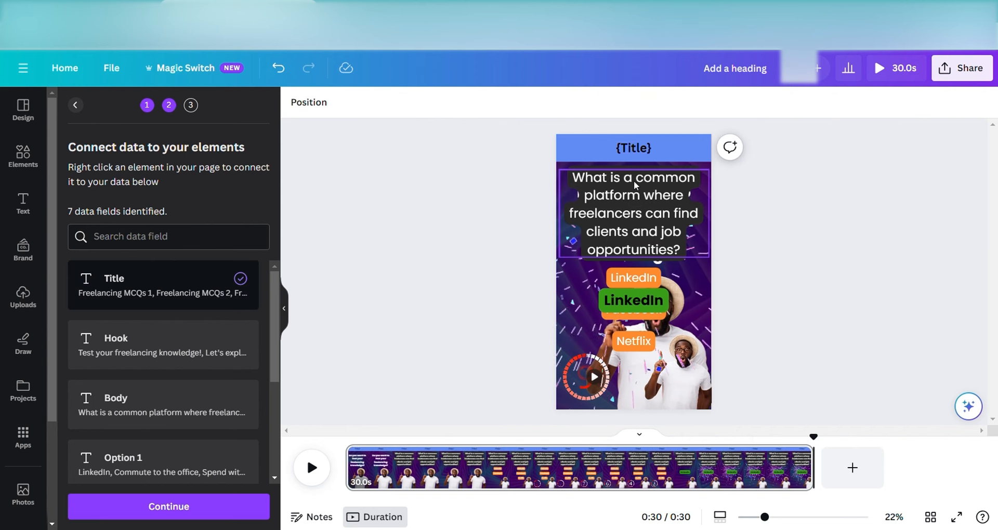
pyautogui.click(632, 213)
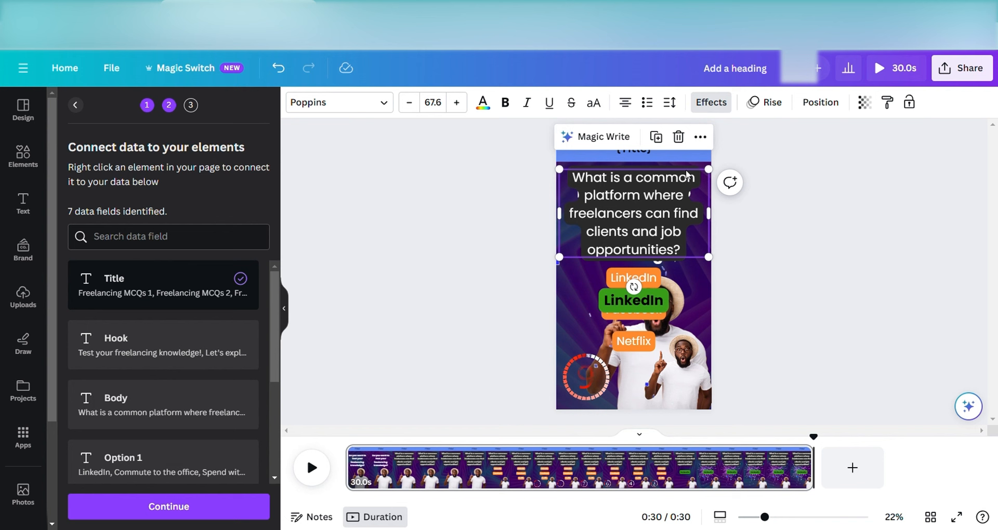
pyautogui.moveTo(699, 137)
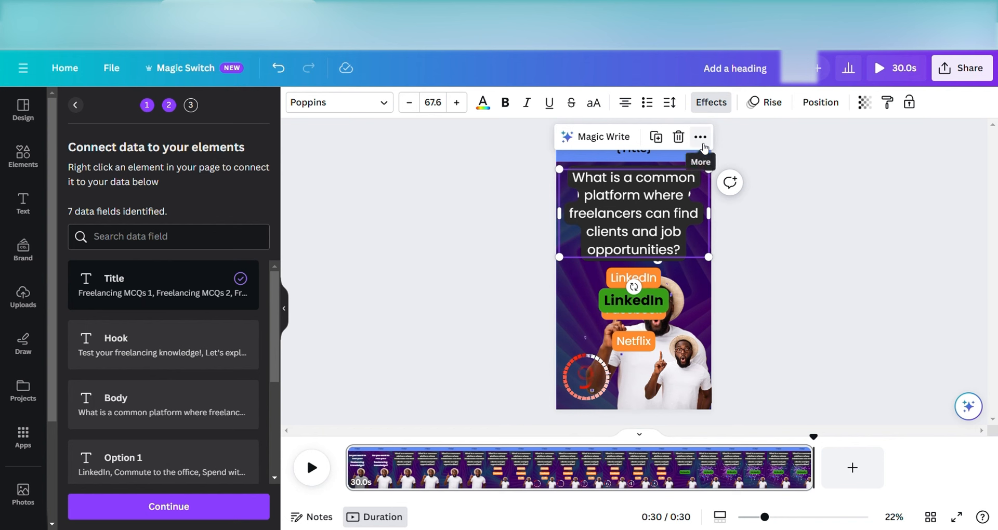
pyautogui.click(700, 136)
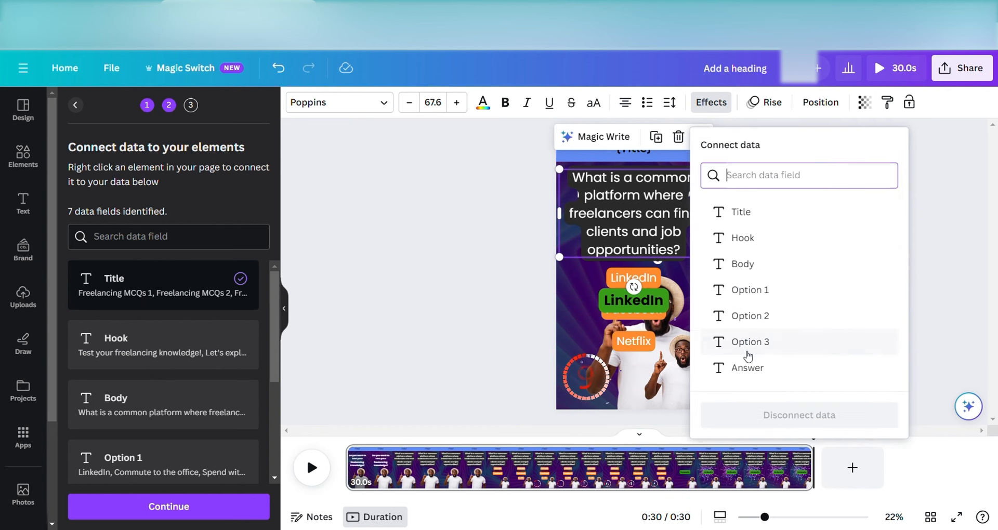
pyautogui.click(742, 264)
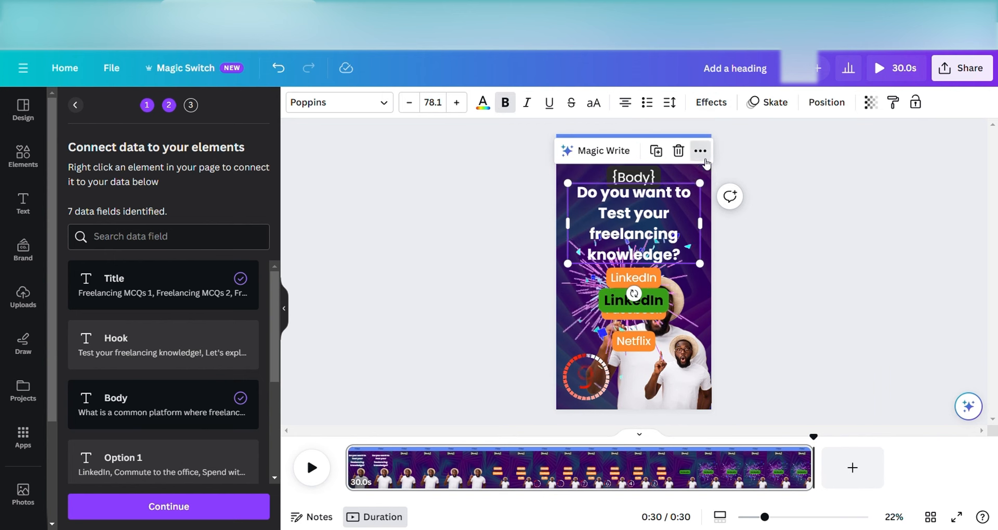
pyautogui.click(700, 151)
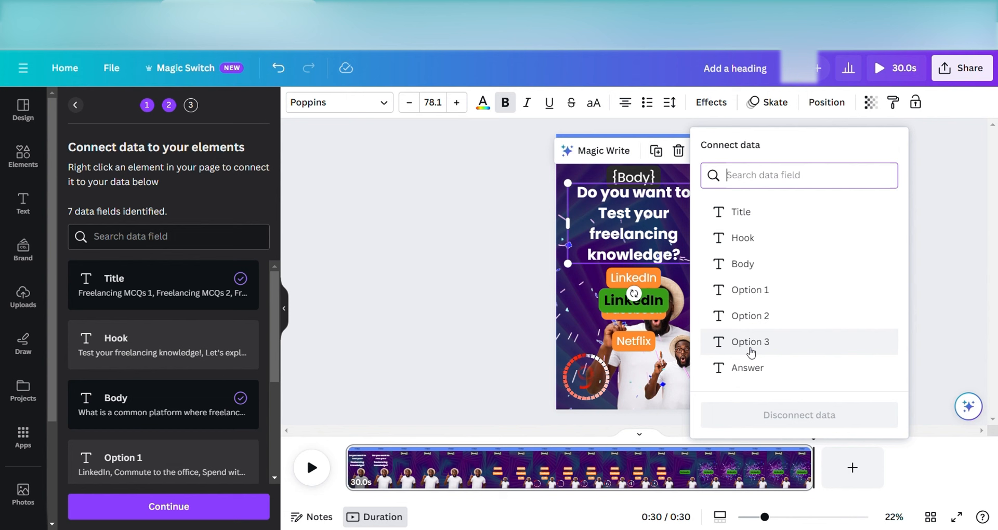
pyautogui.moveTo(741, 212)
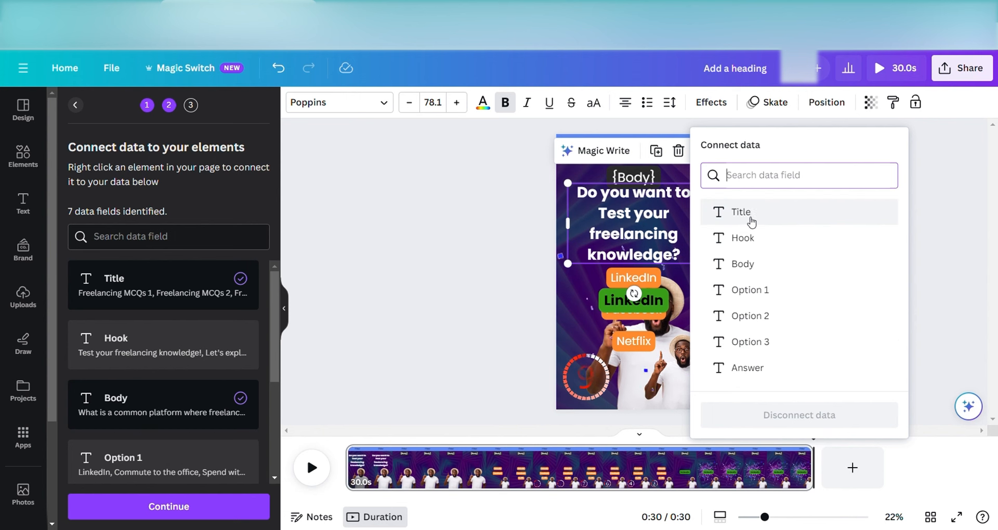
pyautogui.click(743, 238)
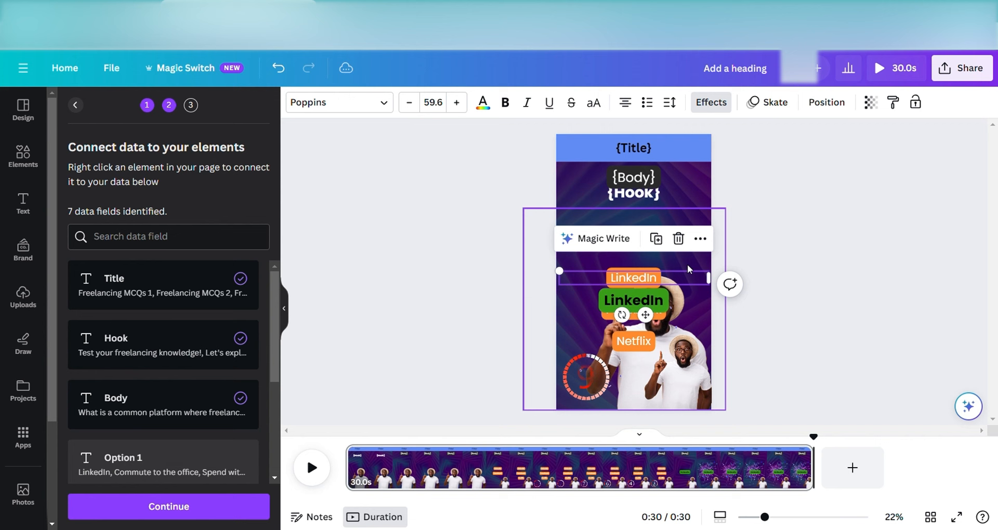
# - Connect the first choice to Option 1, Netflix to Option 3, and the green label to Answer
pyautogui.rightClick(687, 269)
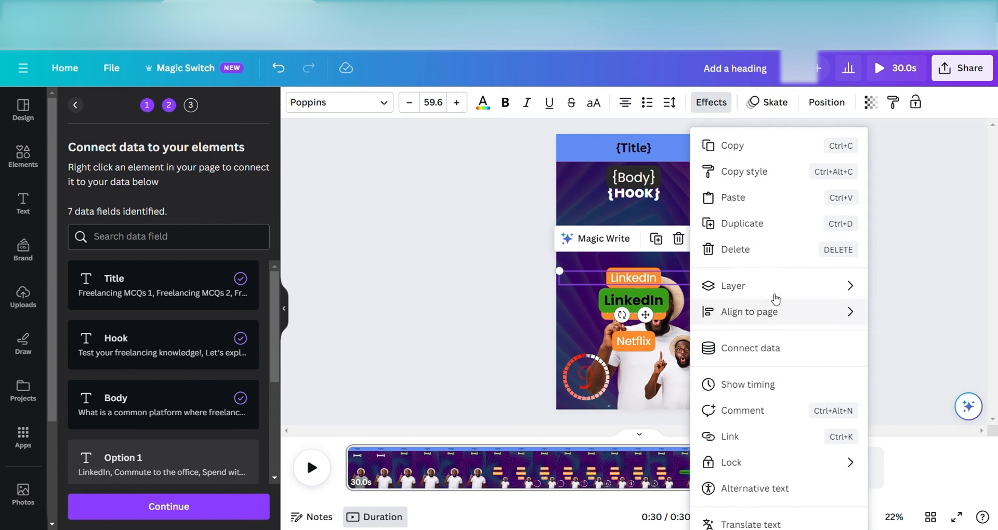
pyautogui.click(748, 348)
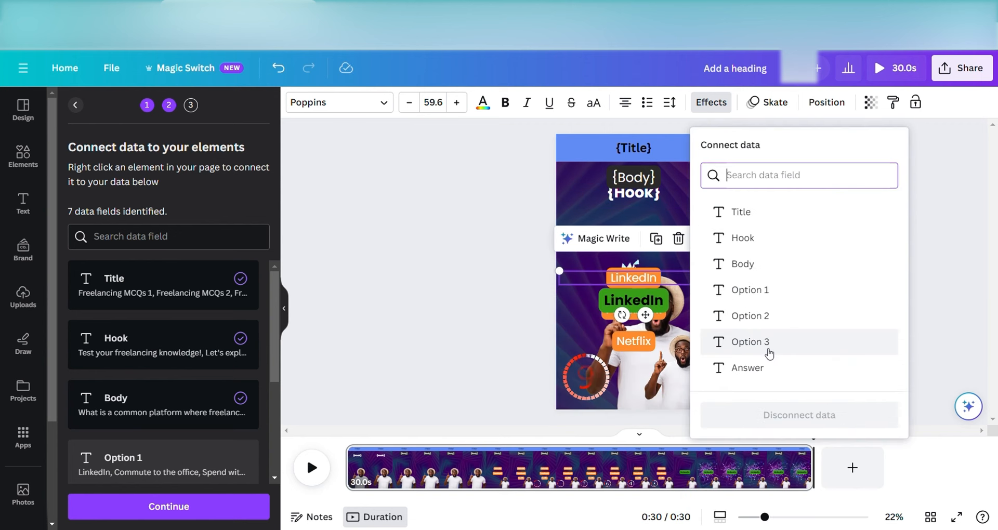
pyautogui.click(750, 289)
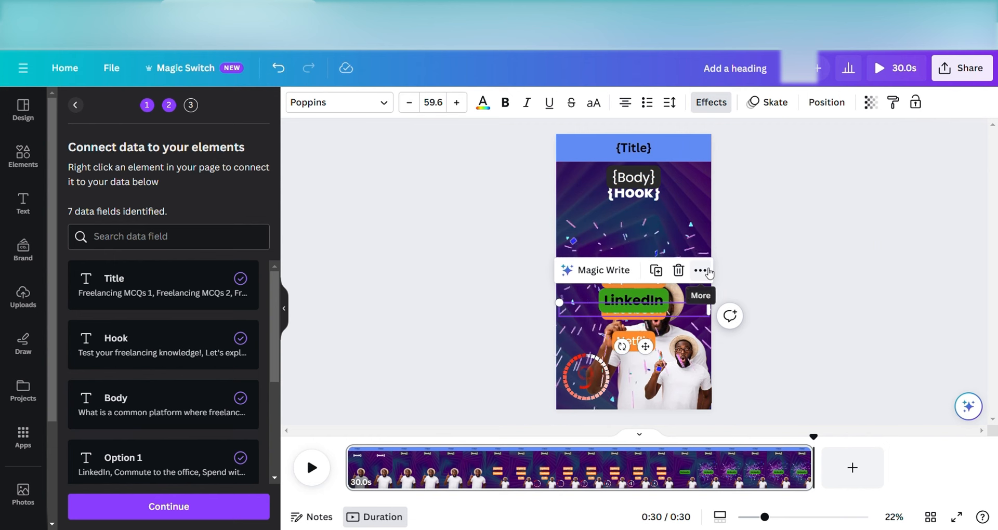
pyautogui.click(702, 270)
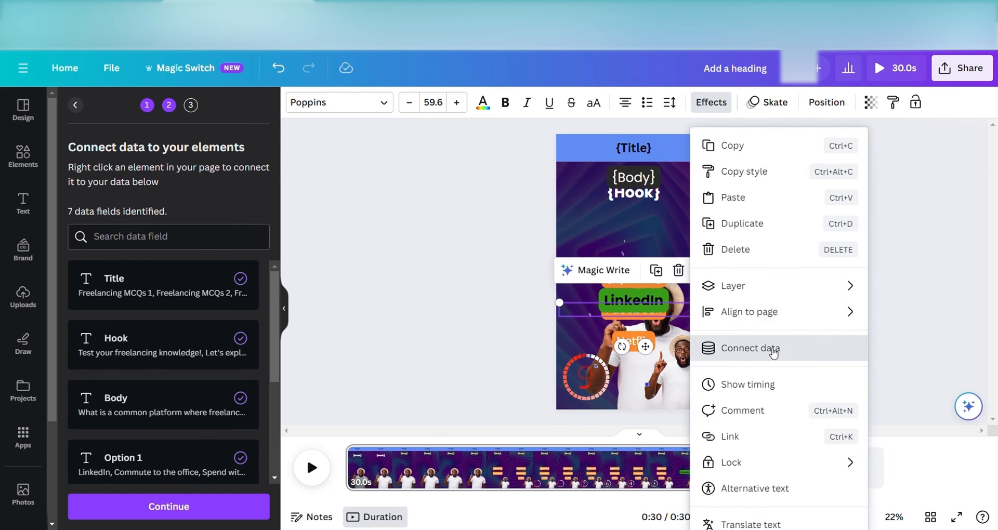
pyautogui.click(782, 321)
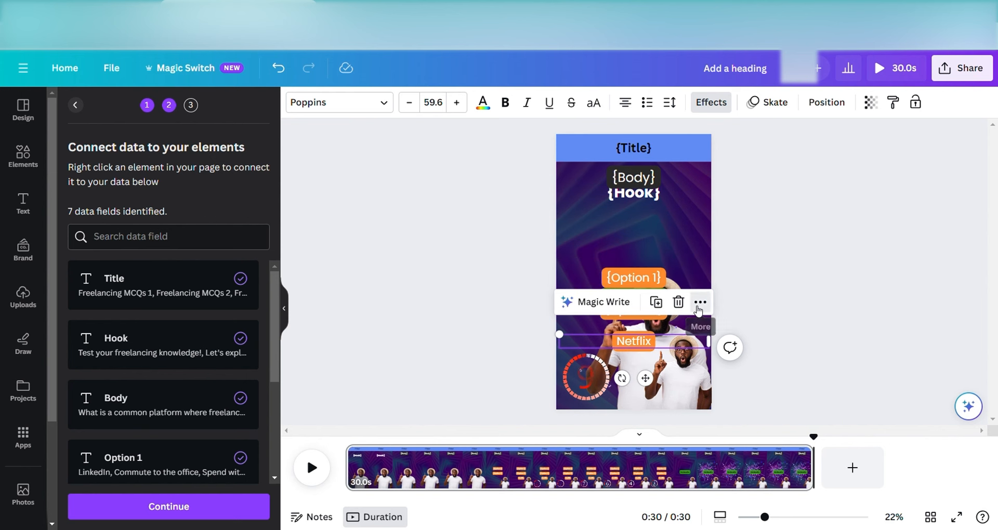
pyautogui.click(698, 302)
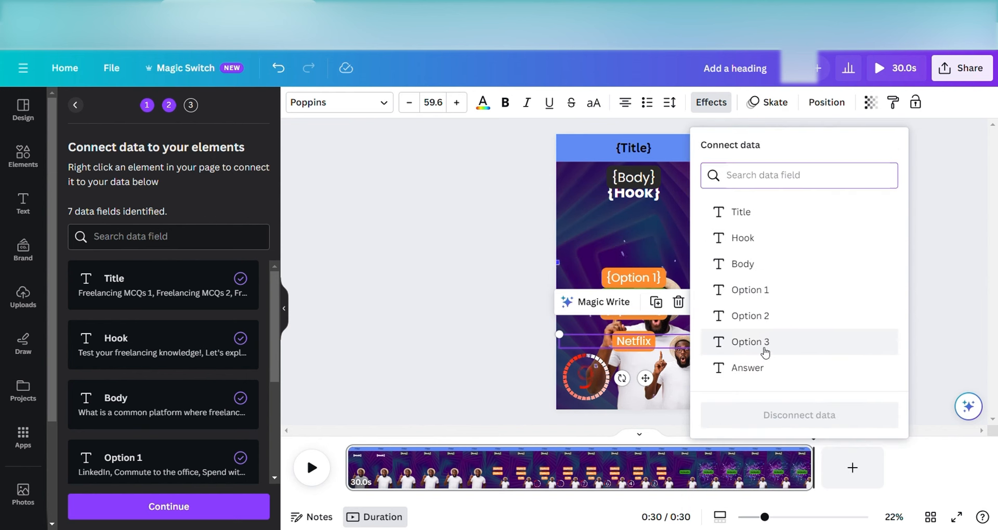
pyautogui.click(749, 342)
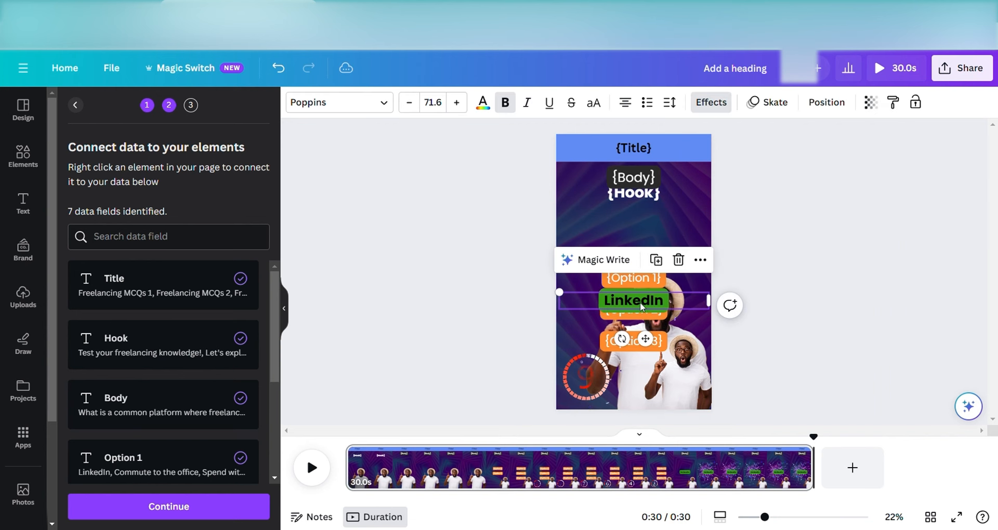
pyautogui.rightClick(633, 300)
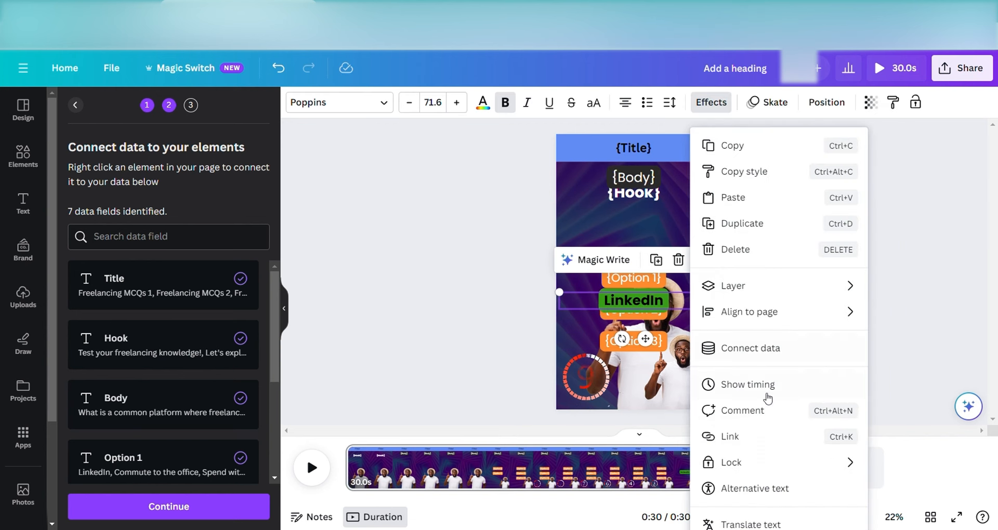
pyautogui.click(749, 349)
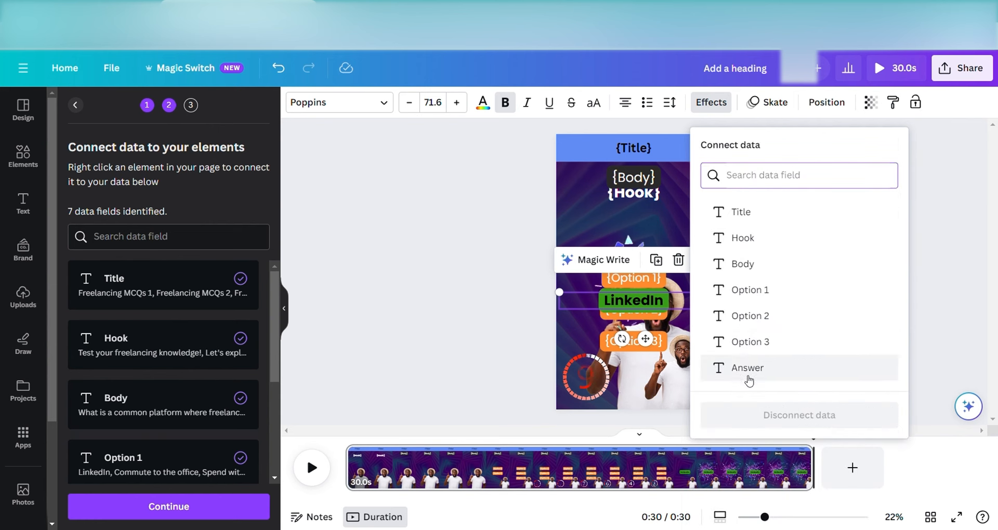
pyautogui.click(746, 368)
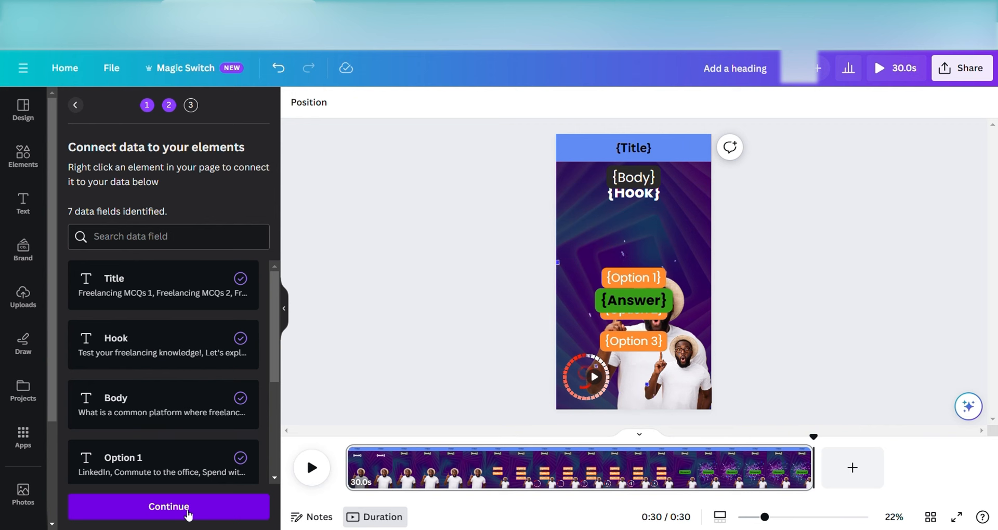
# - Generate ten quiz pages from all the data rows
pyautogui.scroll(-3)
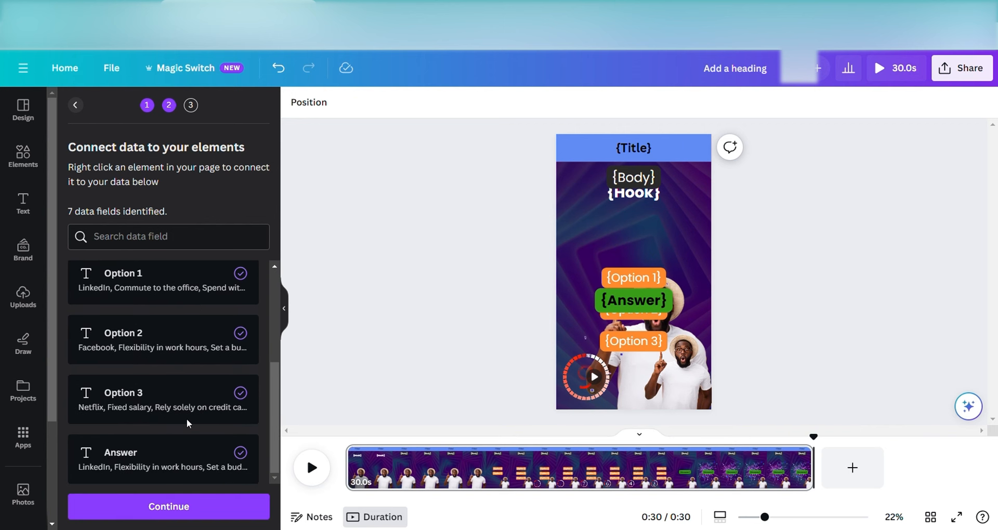
pyautogui.click(168, 507)
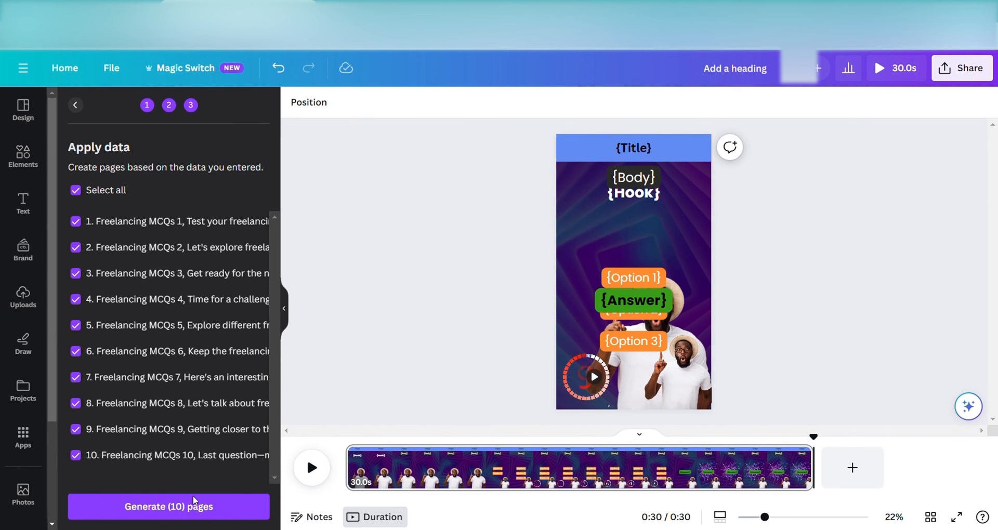
pyautogui.click(168, 506)
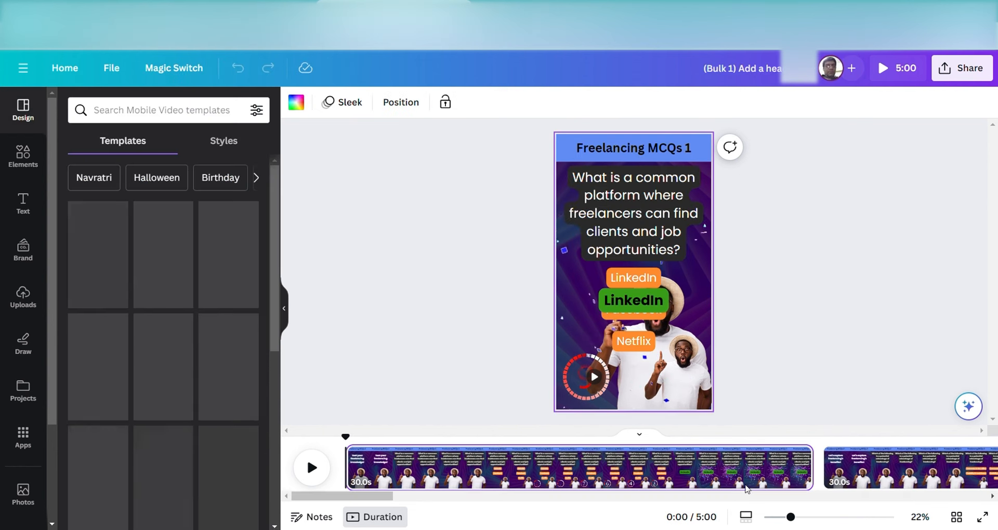
# - Preview page 9's quiz video and dismiss the upgrade popup
pyautogui.click(173, 68)
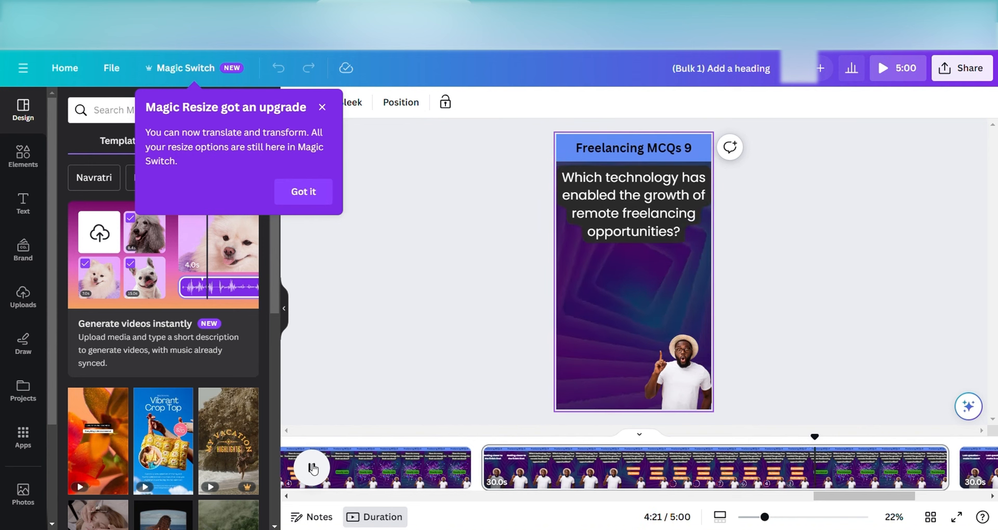
pyautogui.click(312, 468)
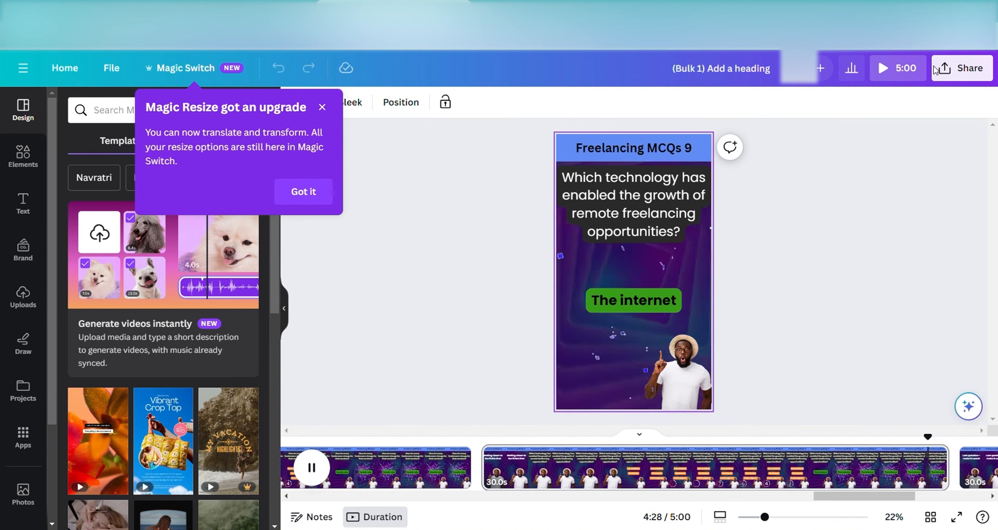
pyautogui.click(303, 192)
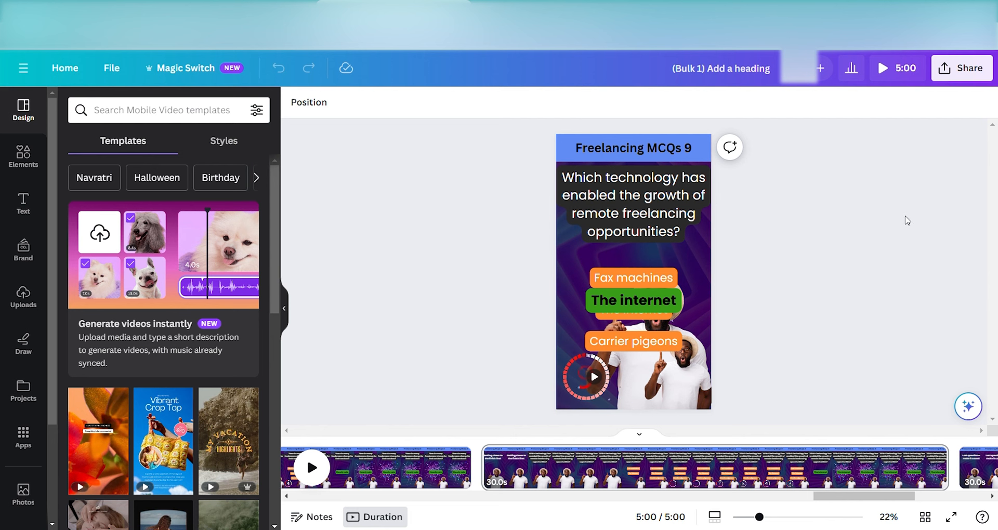
pyautogui.moveTo(819, 63)
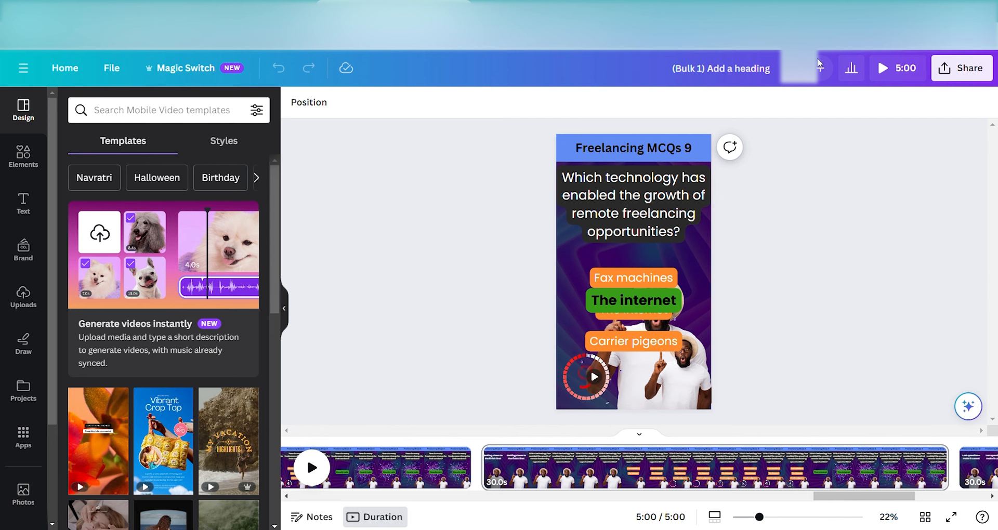
# - Download all ten pages as separate MP4 video files
pyautogui.click(961, 68)
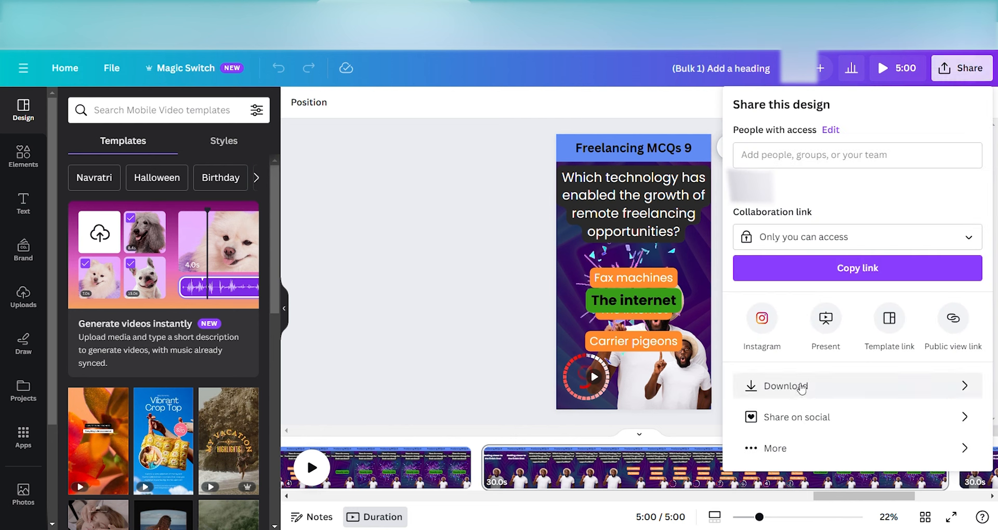
pyautogui.click(784, 386)
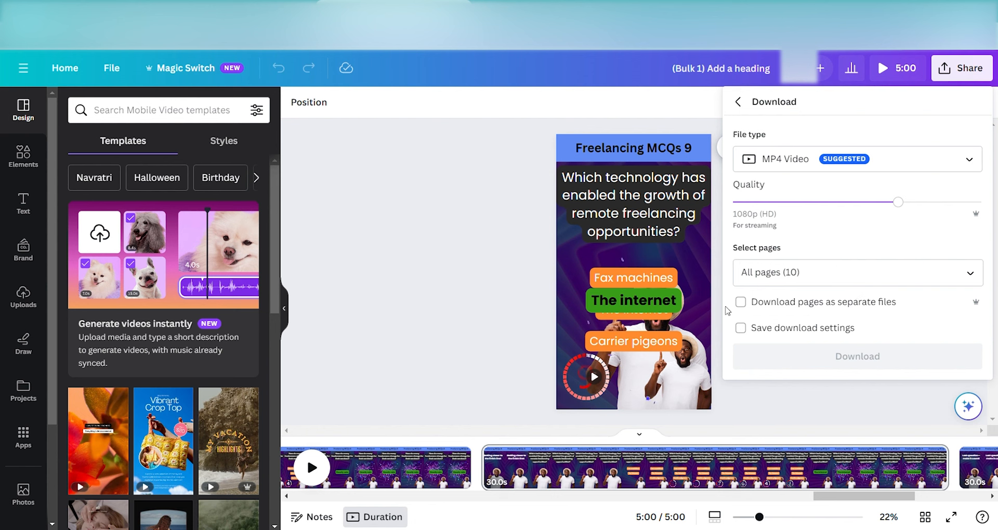
pyautogui.click(741, 302)
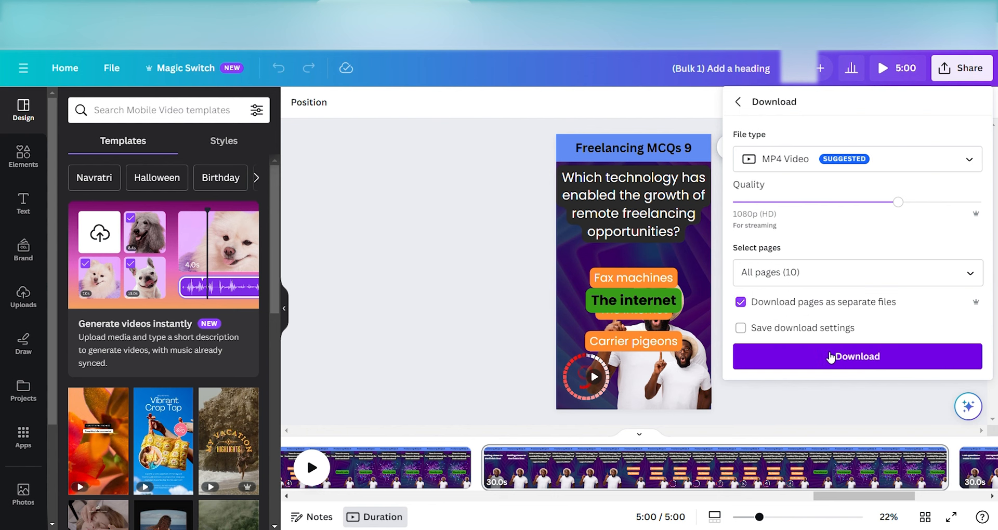
pyautogui.click(856, 356)
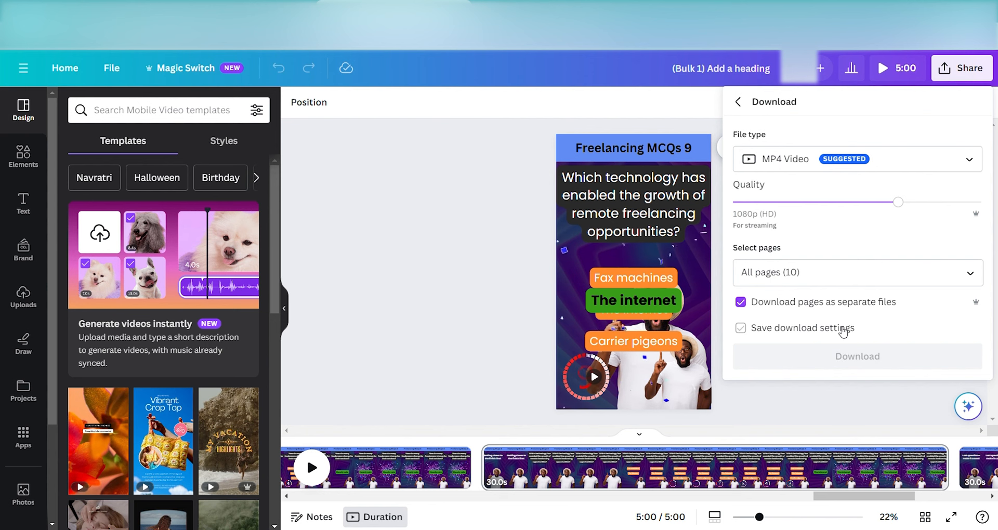
pyautogui.click(856, 357)
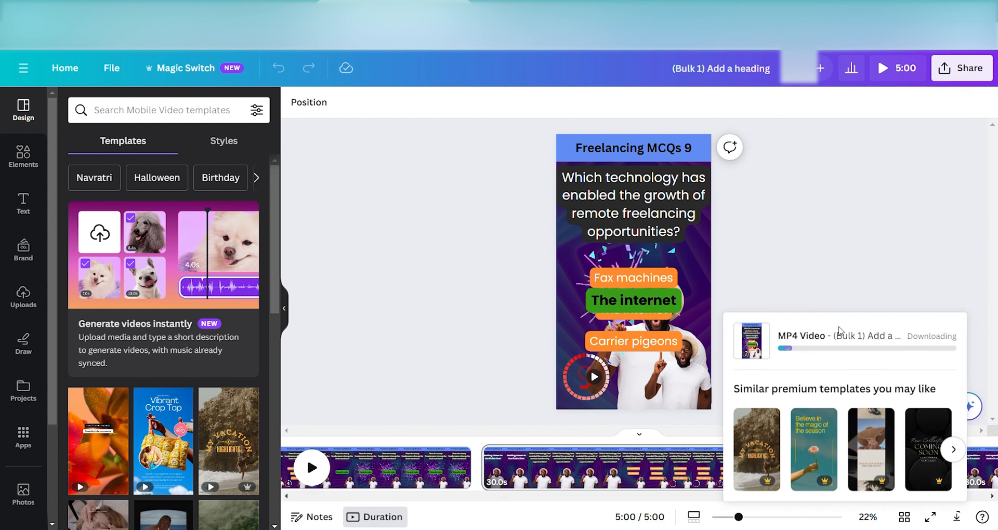